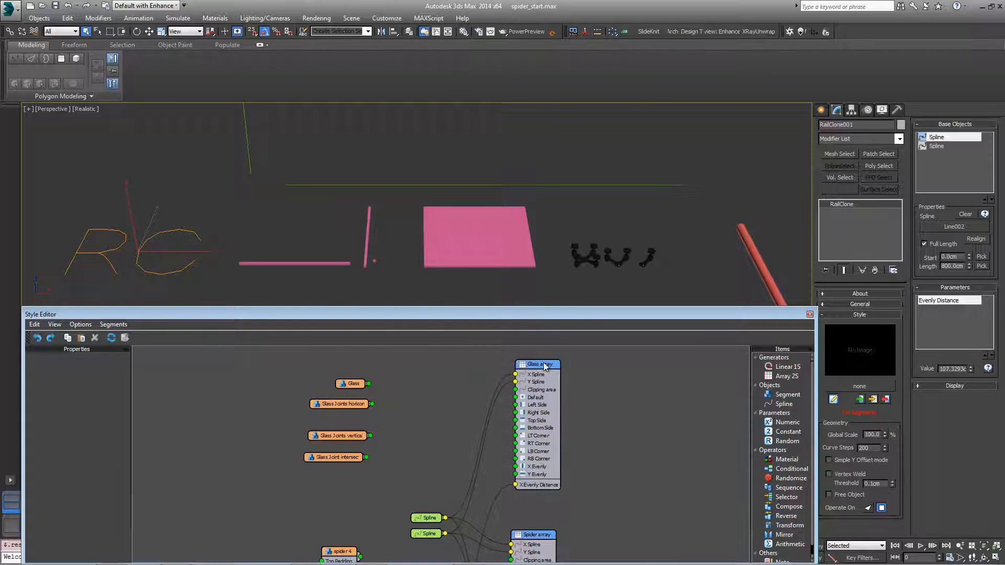
- Select the Glass array generator to display its rules and evenly distances
left_click(540, 365)
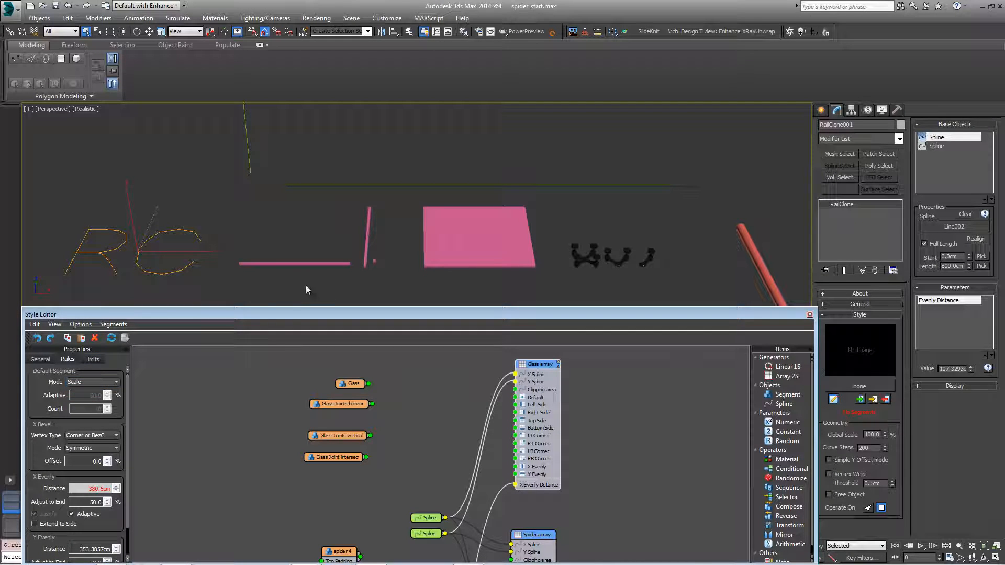
mouse_move(350, 185)
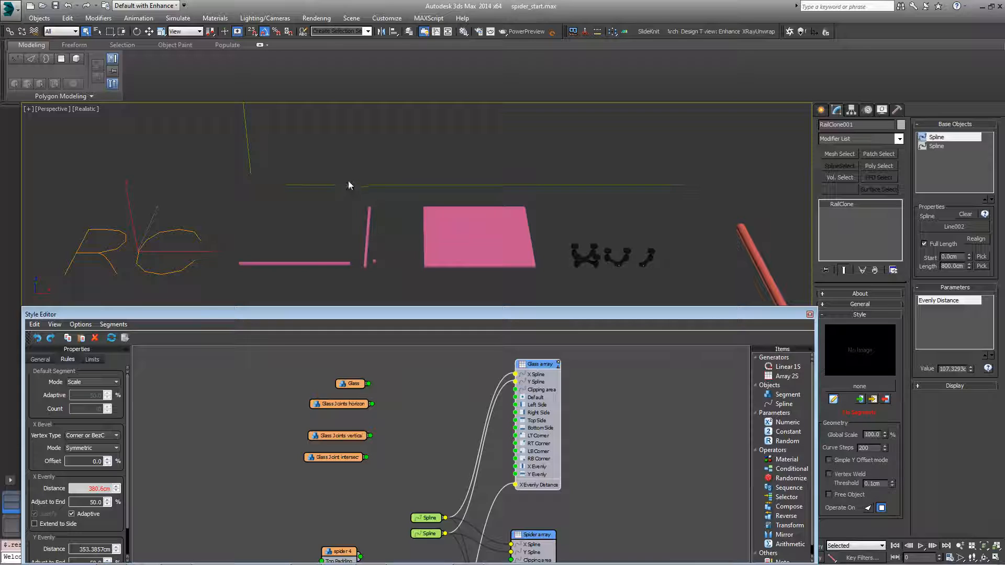
mouse_move(401, 147)
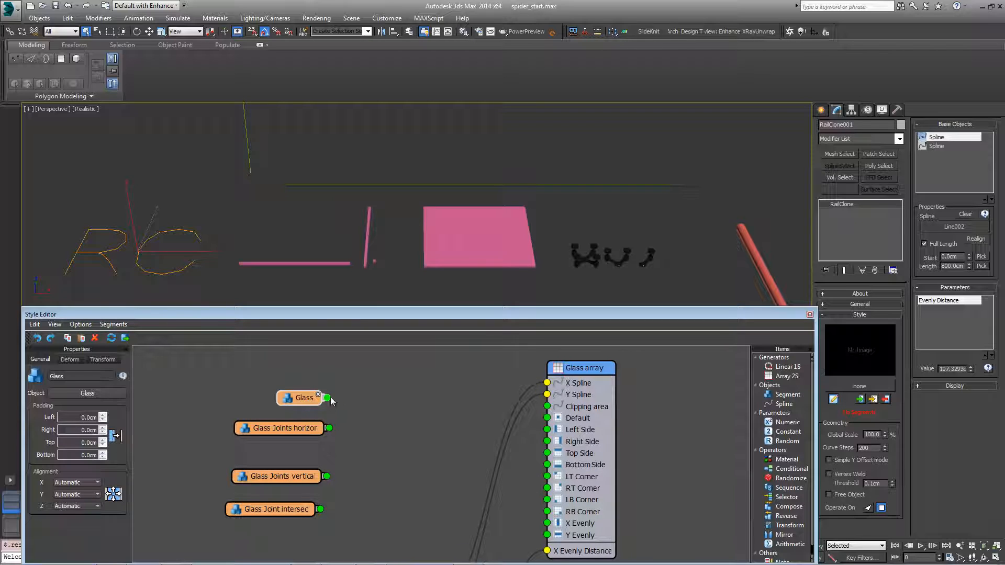
- Feed Glass and Glass Joints horizontal through a Sequence on Default, incrementing along Y
left_click_drag(327, 398, 547, 418)
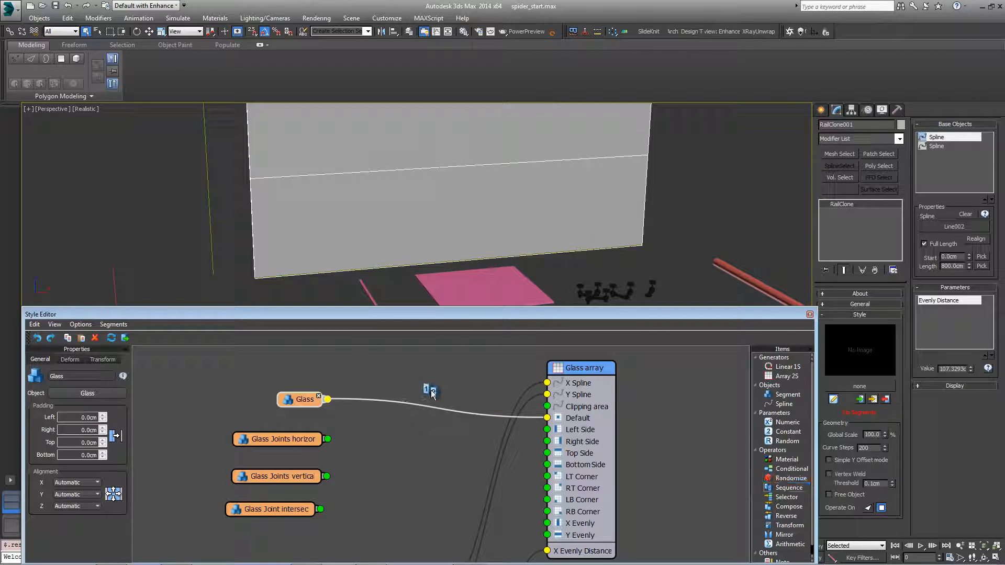
left_click(789, 487)
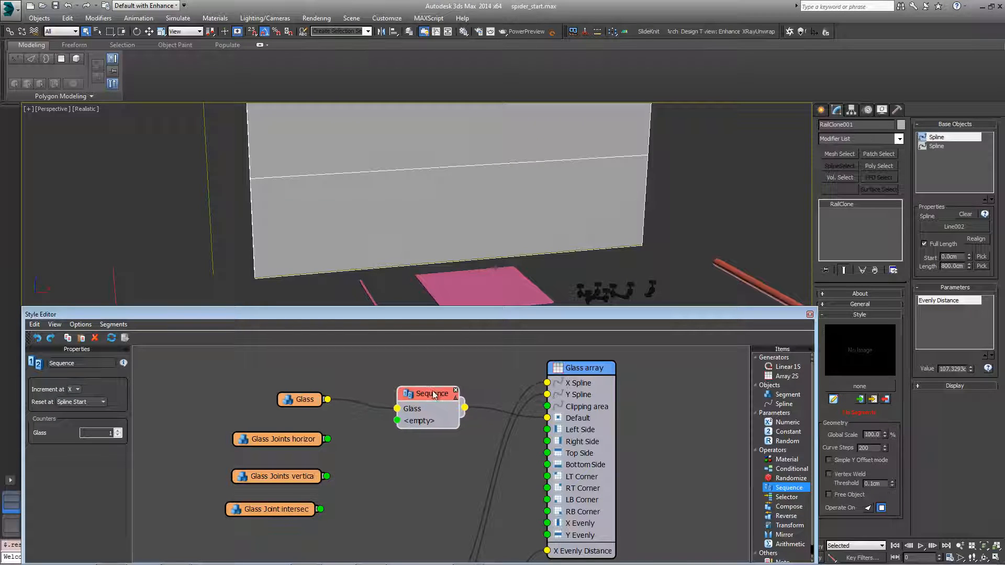
left_click(282, 426)
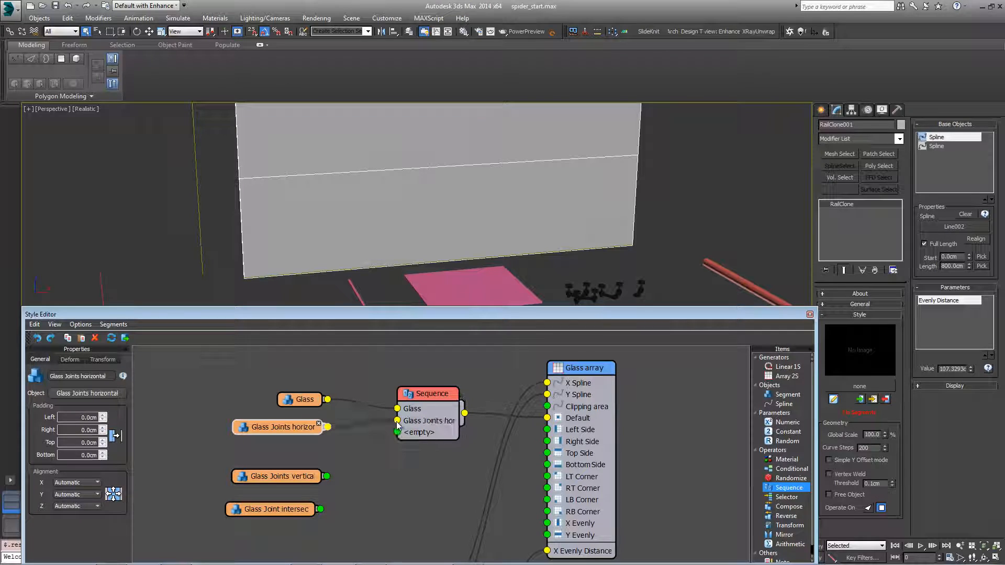
left_click(428, 394)
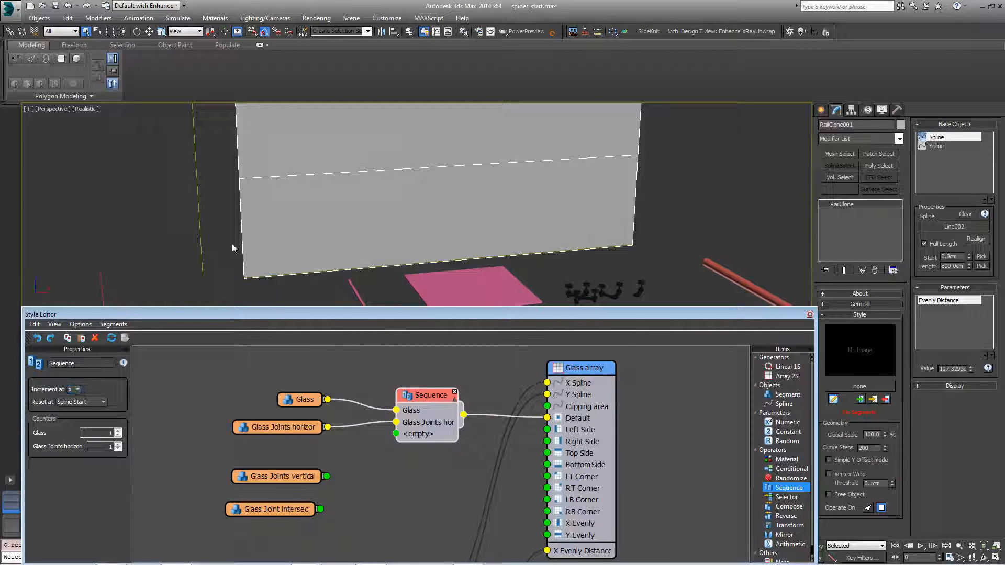
left_click(78, 390)
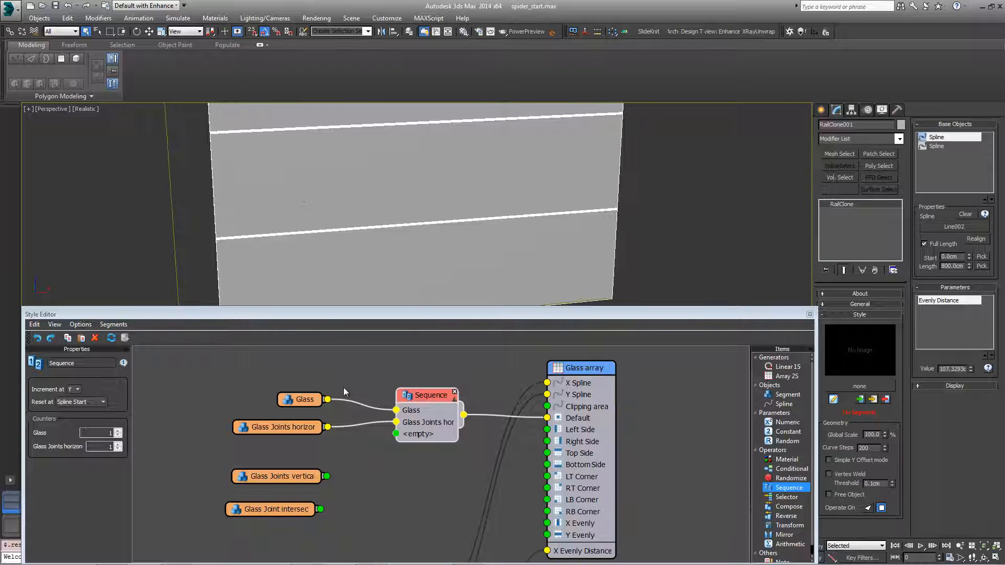
mouse_move(515, 453)
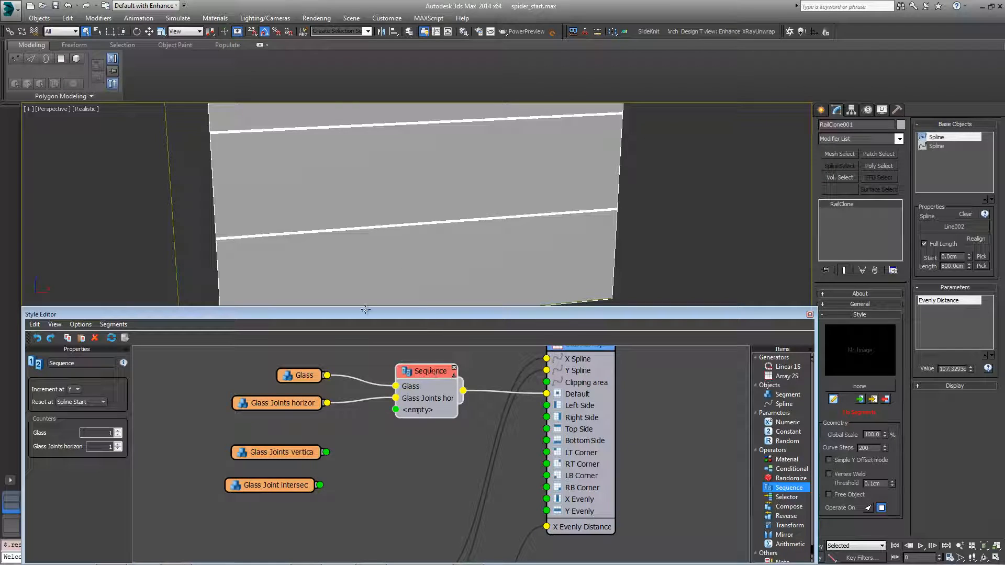
- Feed Glass Joints vertical into the array's X Evenly input and inspect the joints
left_click(276, 452)
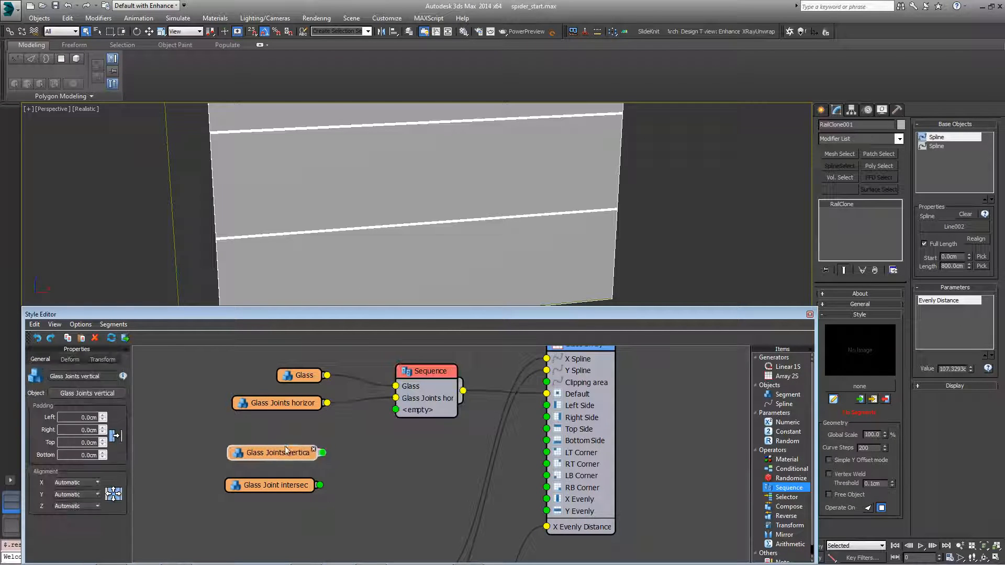
left_click_drag(327, 452, 411, 441)
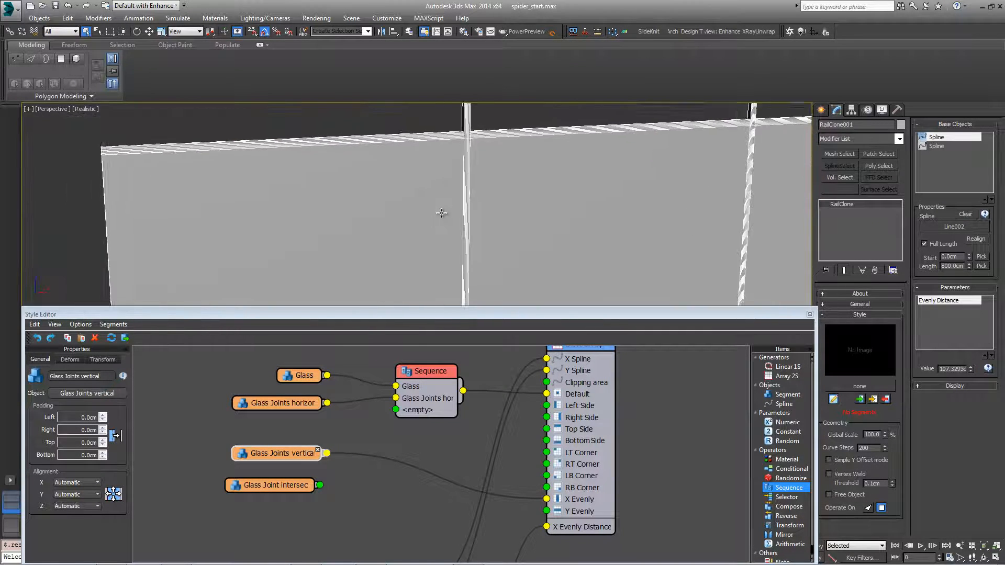
left_click_drag(441, 212, 326, 238)
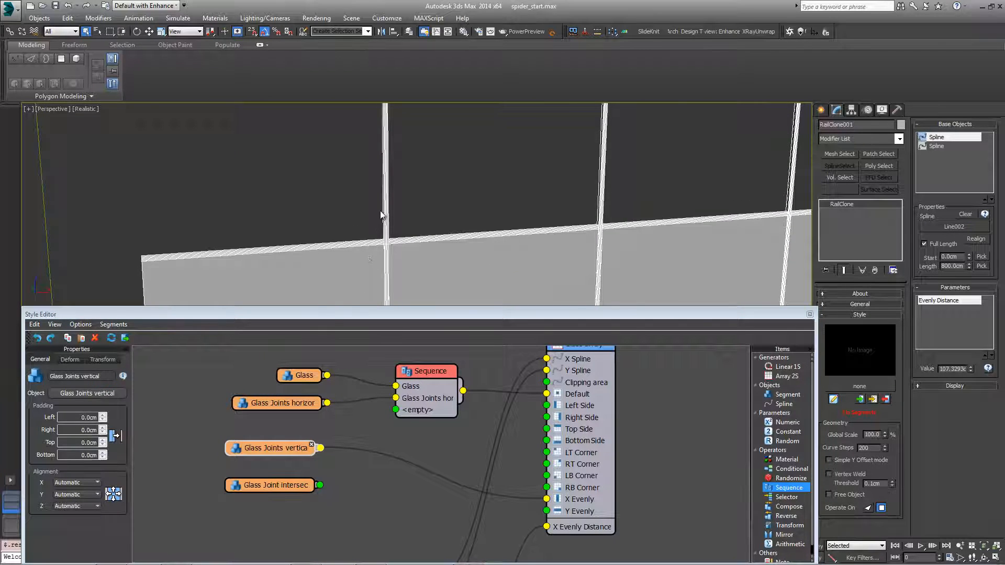
- Insert a second Sequence taking Glass Joints vertical and Glass Joint intersections
left_click(425, 370)
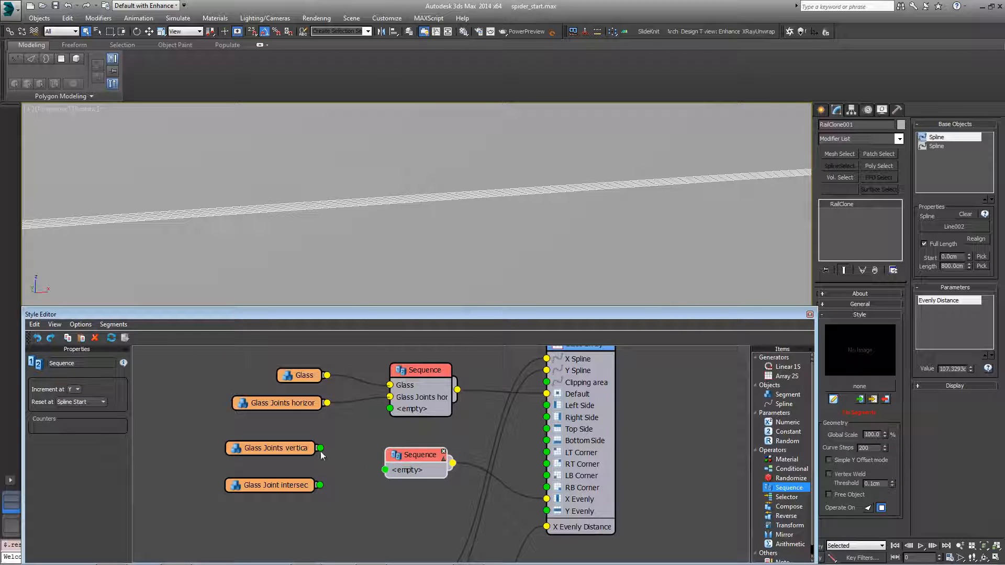
left_click_drag(320, 448, 382, 470)
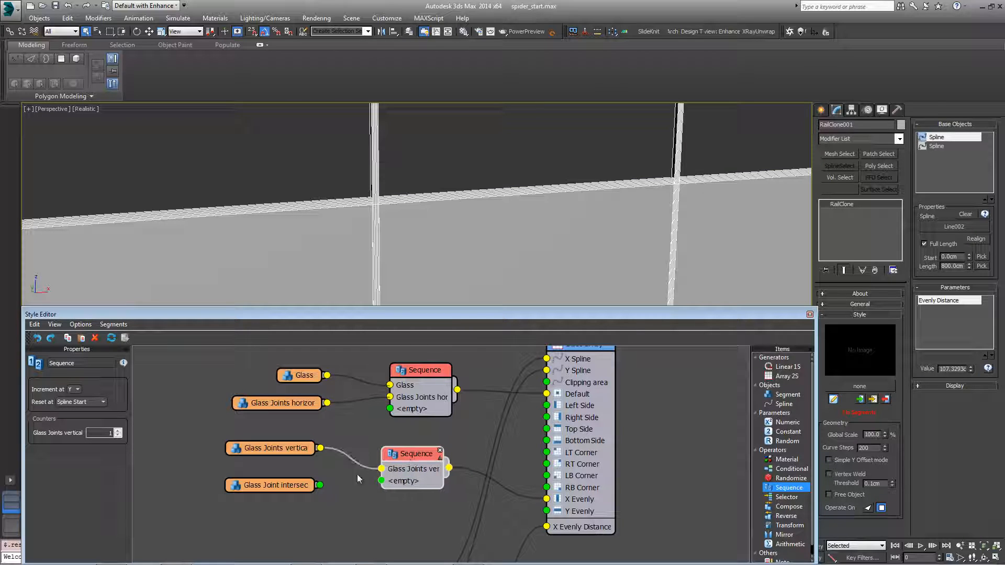
left_click(274, 486)
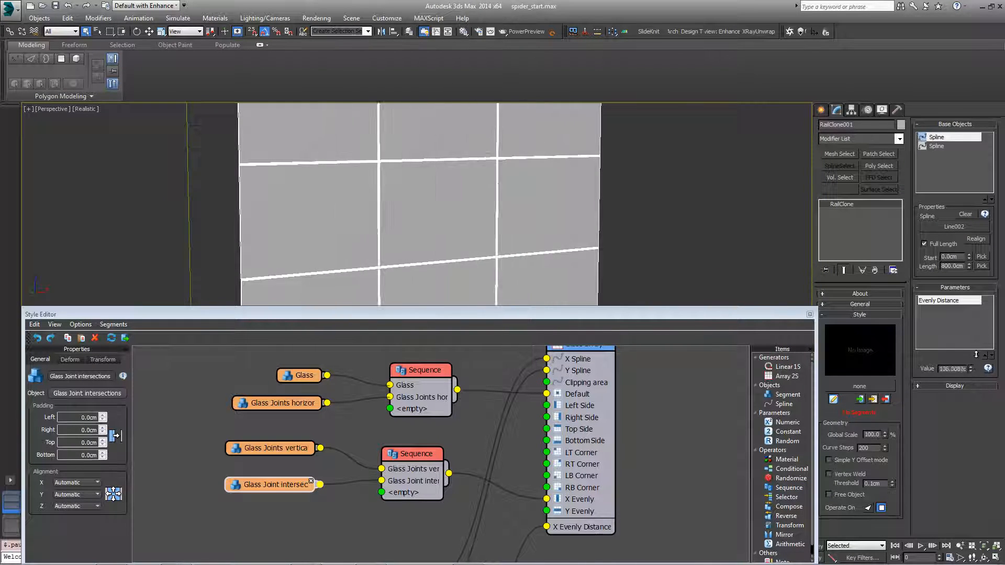
- Export the Y Fixed Scale input on the Glass and Glass Joints vertical segments
left_click(298, 375)
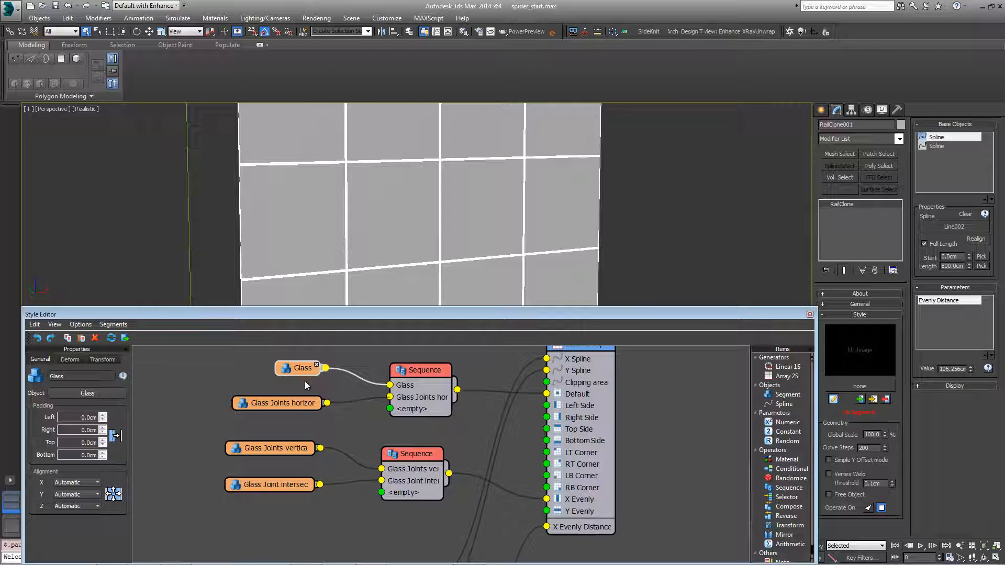
left_click(270, 448)
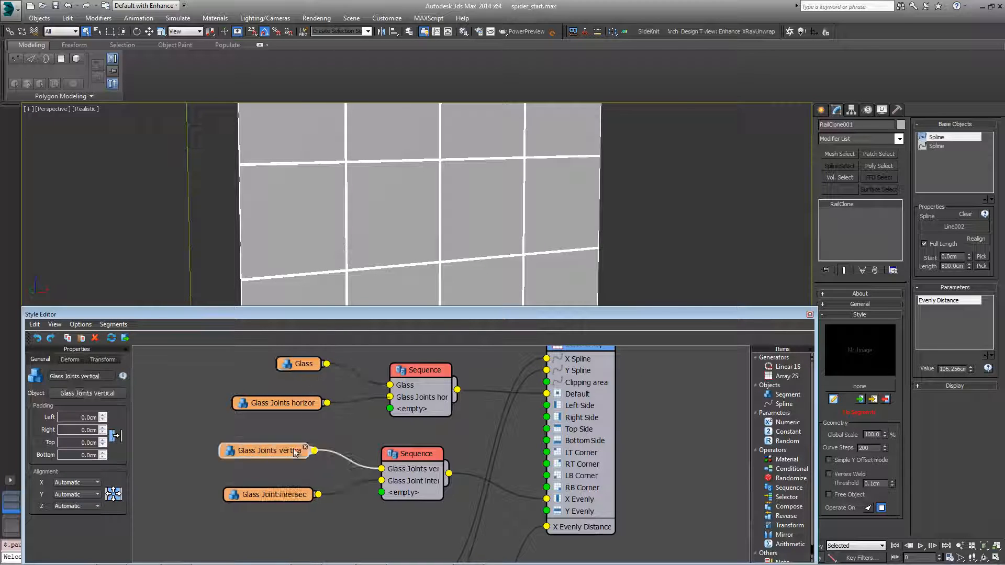
left_click(298, 363)
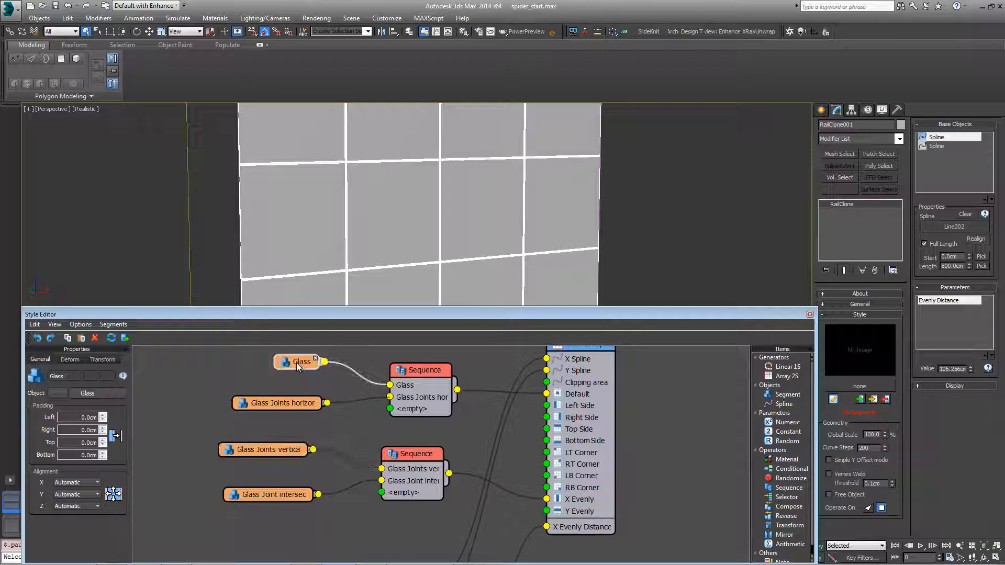
right_click(299, 361)
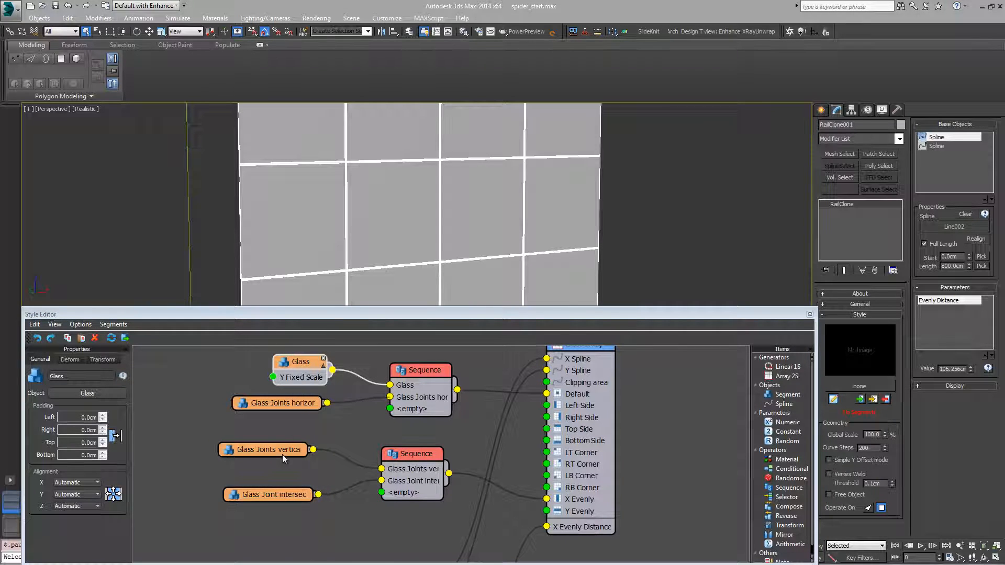
right_click(262, 450)
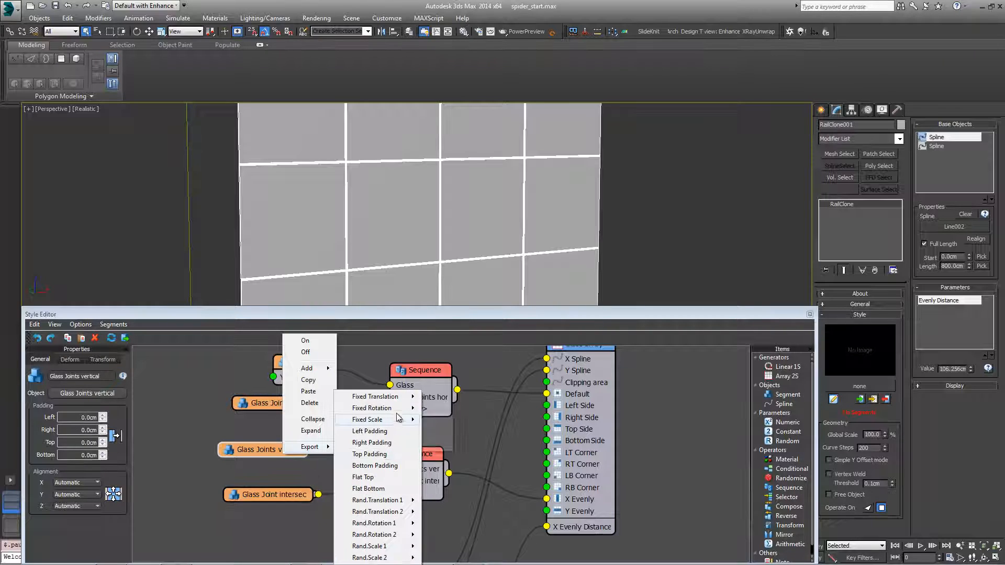
left_click(367, 419)
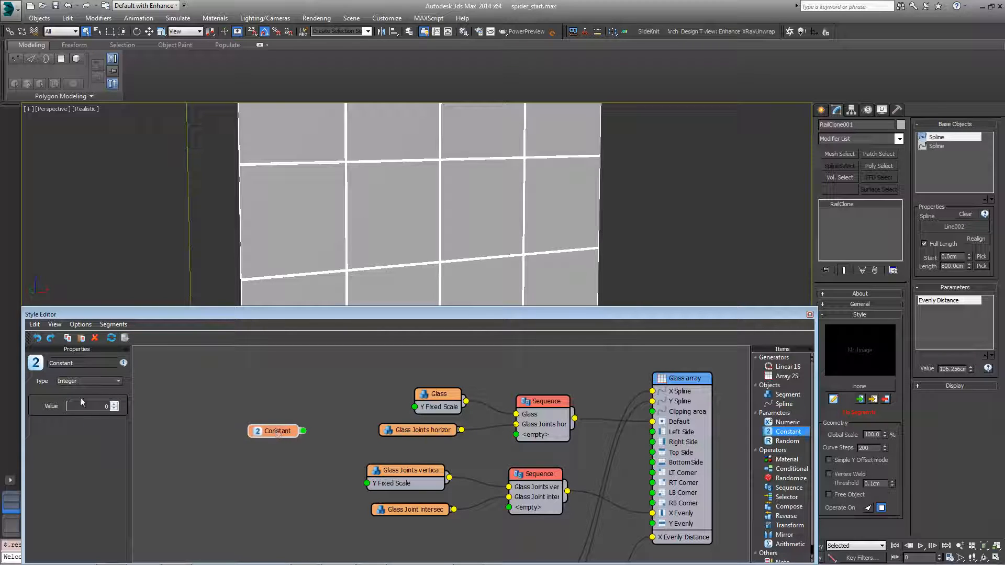
- Set Constant and Numeric to Scene Units, name it glass height, and wire it into an Arithmetic operator
left_click(117, 381)
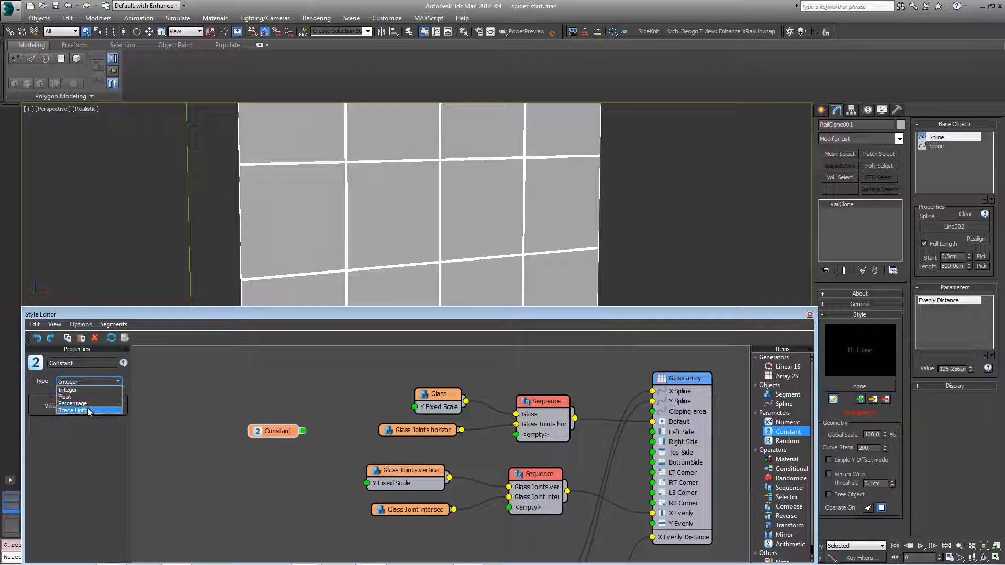
left_click(73, 410)
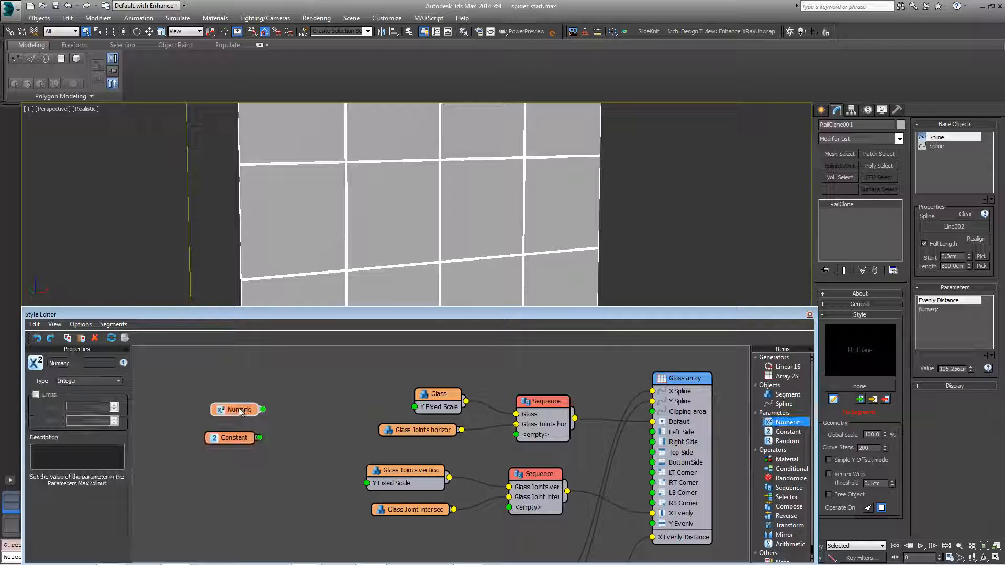
left_click(117, 380)
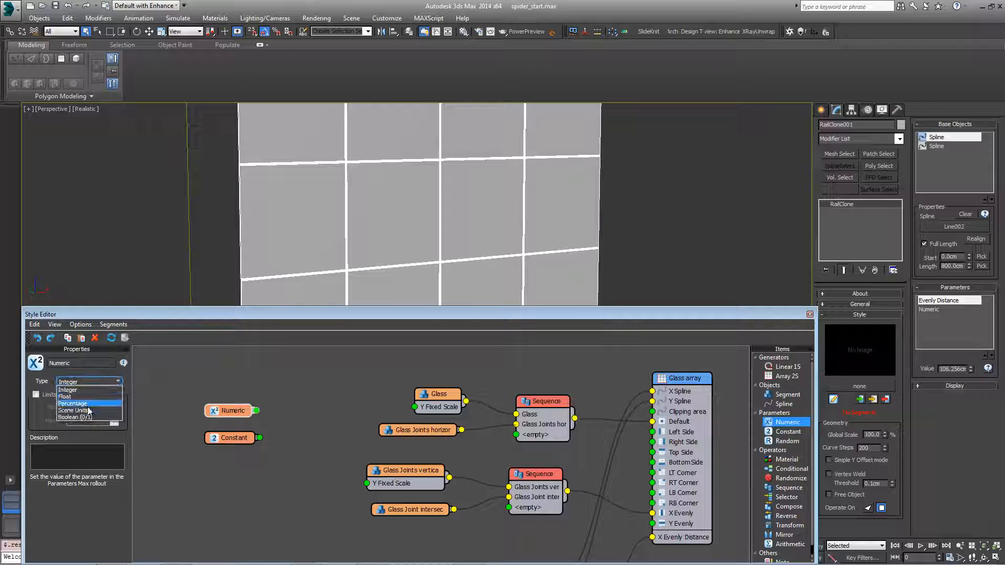
left_click(73, 410)
type("H")
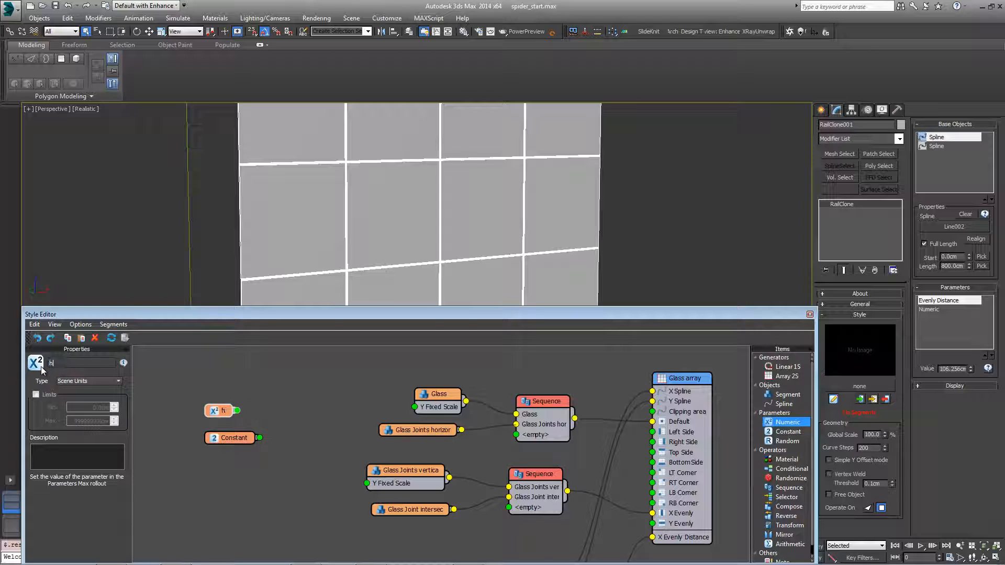
type("eight")
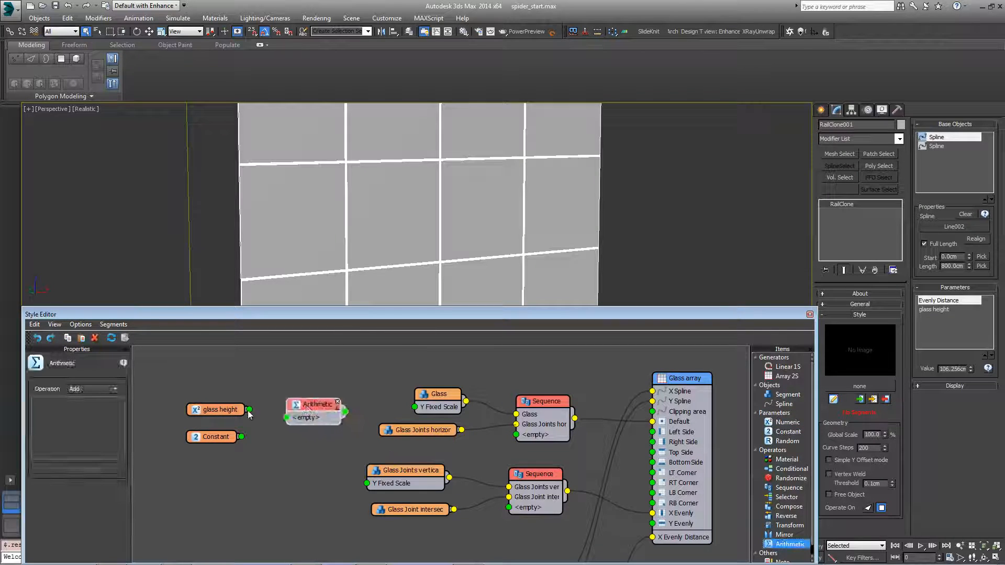
left_click(214, 409)
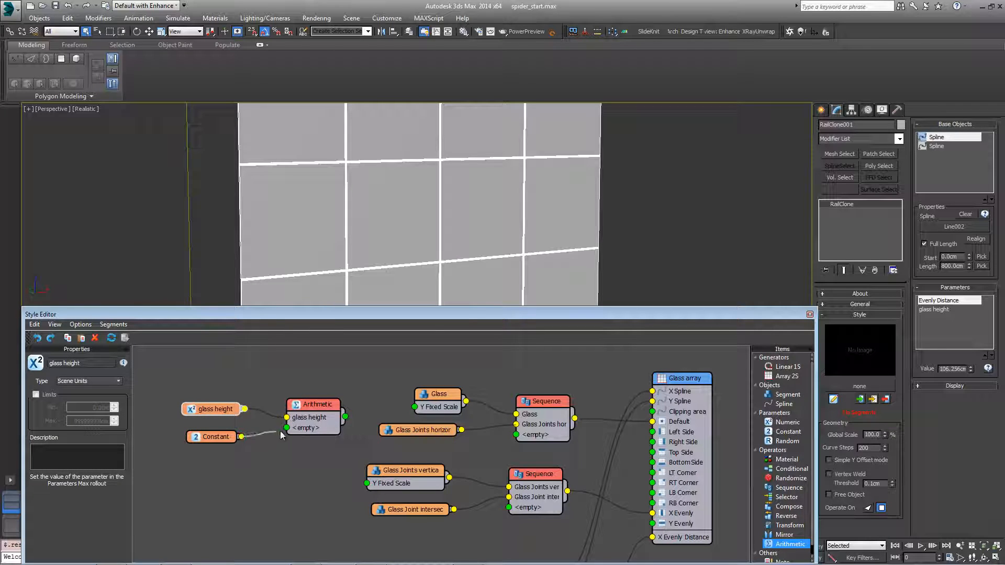
- Wire Constant into Arithmetic and set its expression to (Input1/Input2)*100
left_click(312, 404)
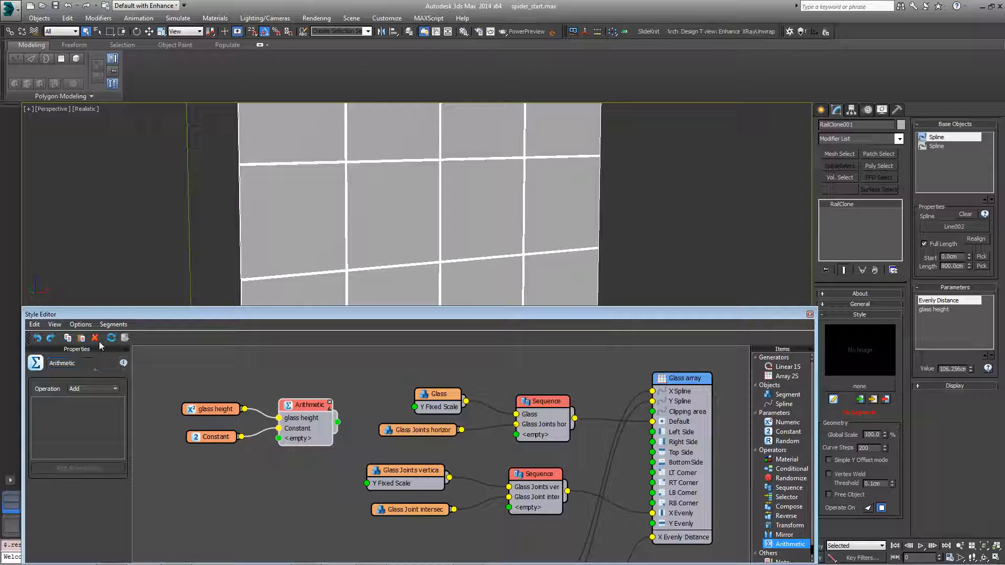
left_click(92, 388)
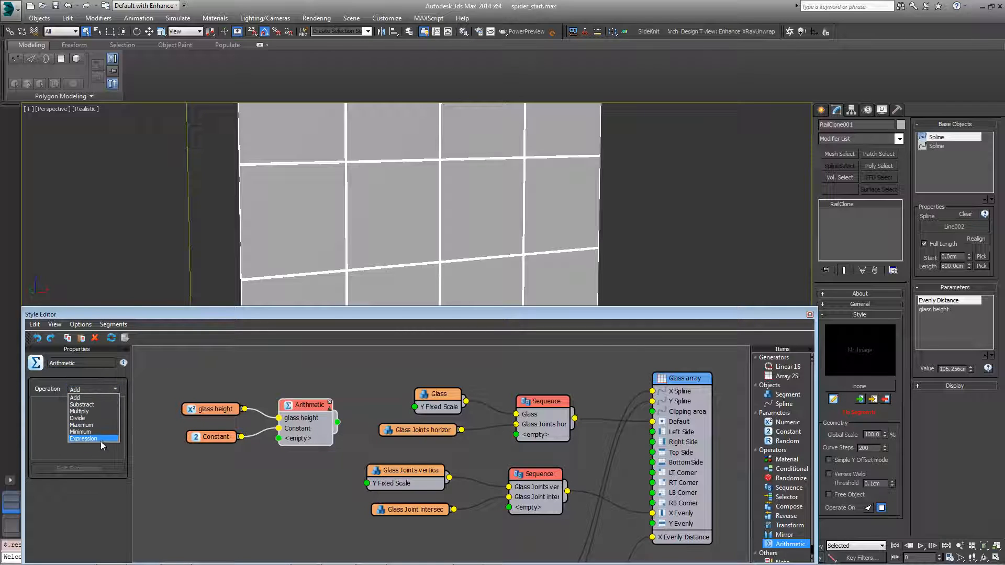
left_click(93, 438)
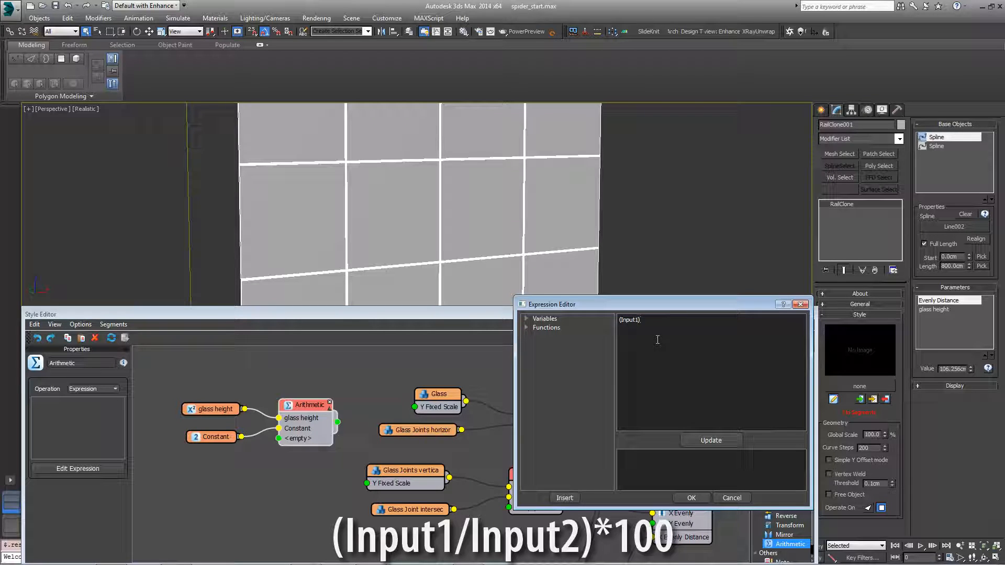
type("/")
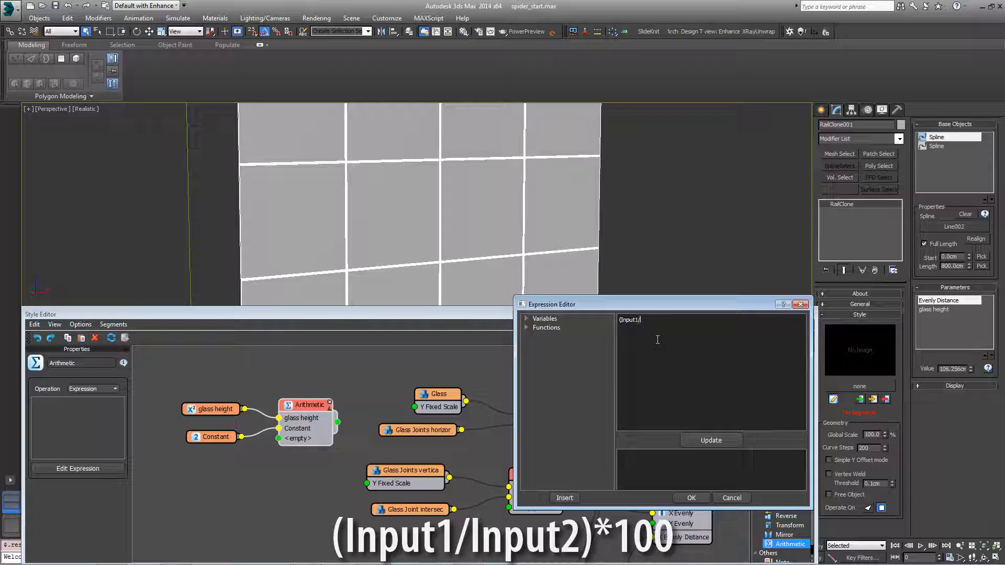
type("Input2)")
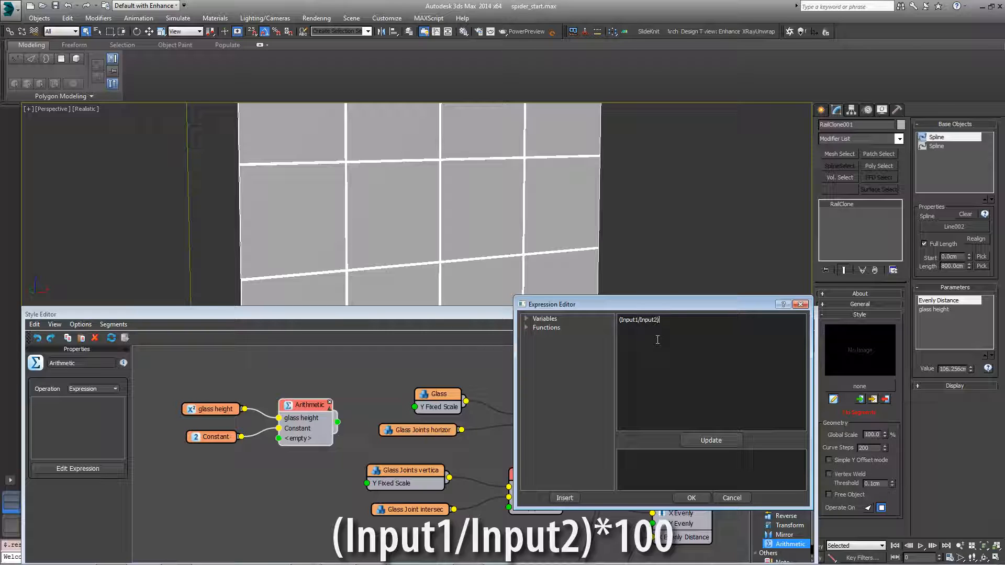
type("*100")
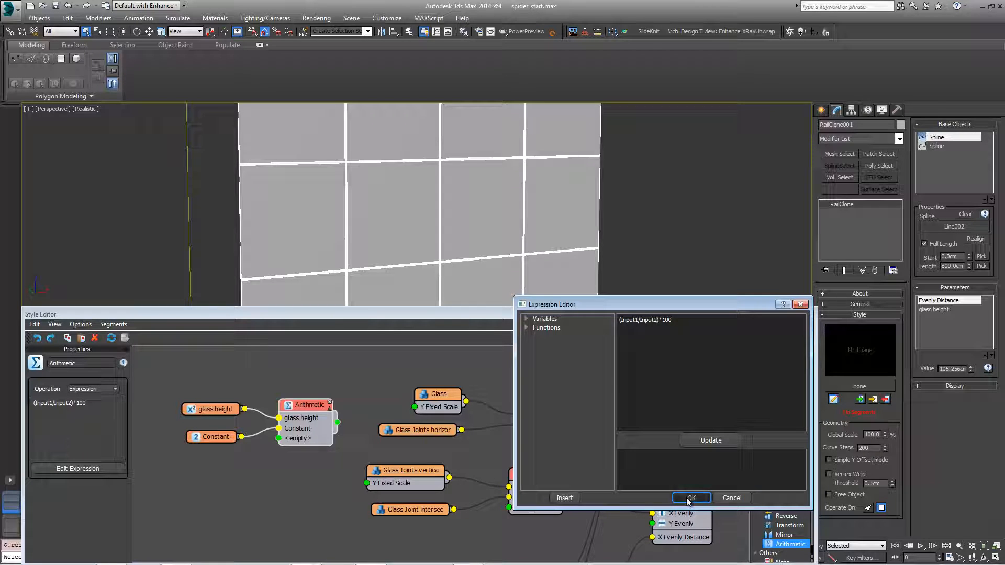
left_click(690, 498)
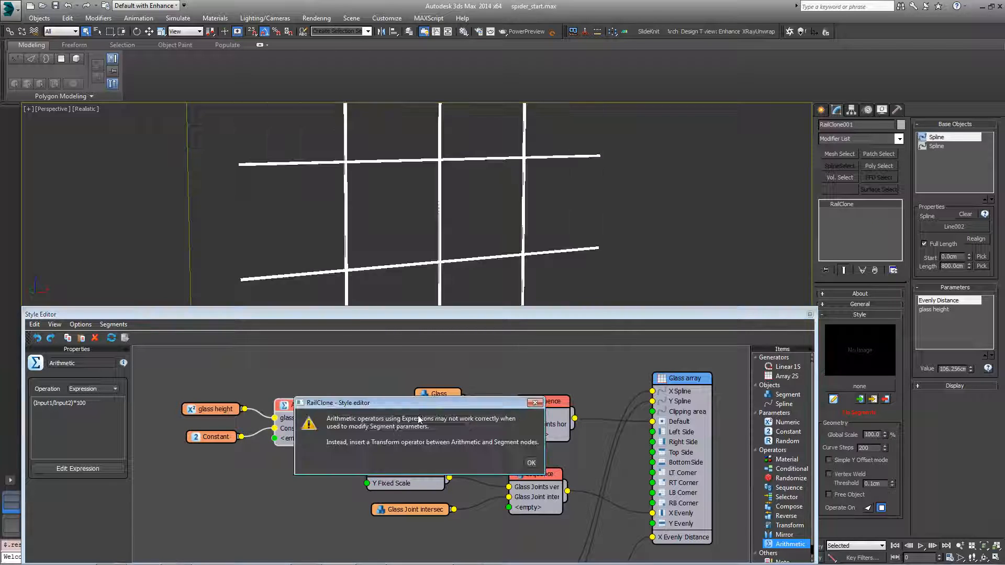
left_click(531, 463)
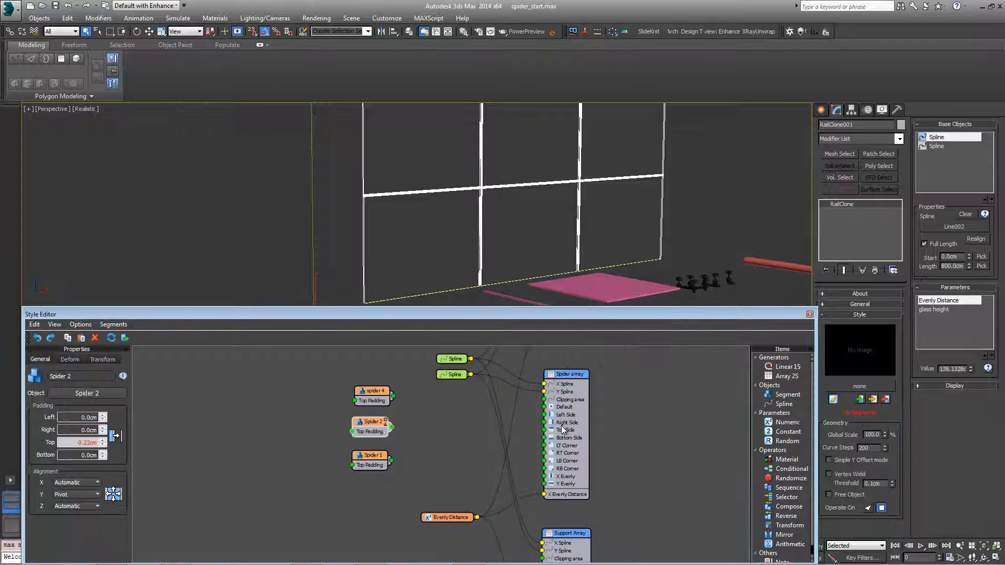
left_click(369, 453)
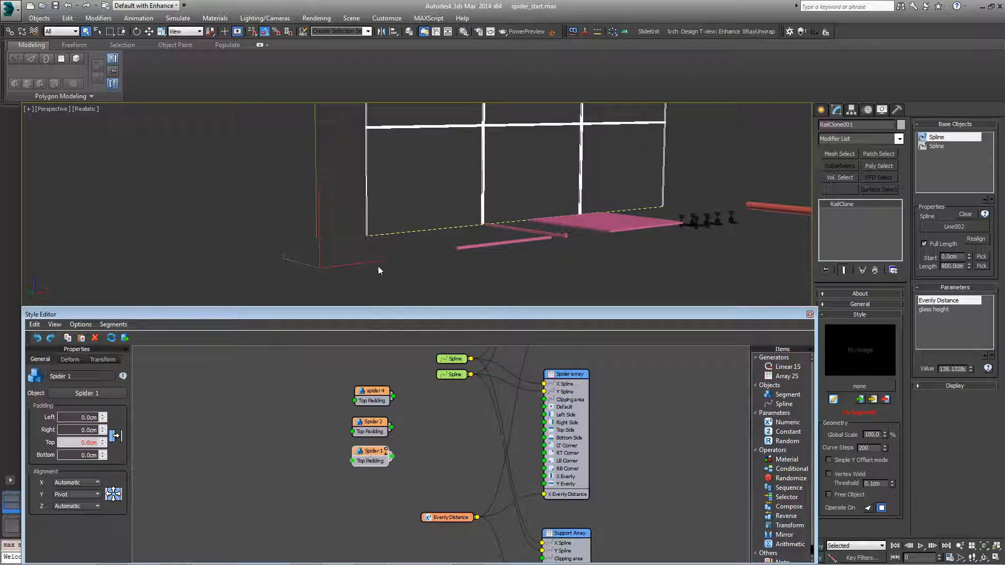
left_click(785, 459)
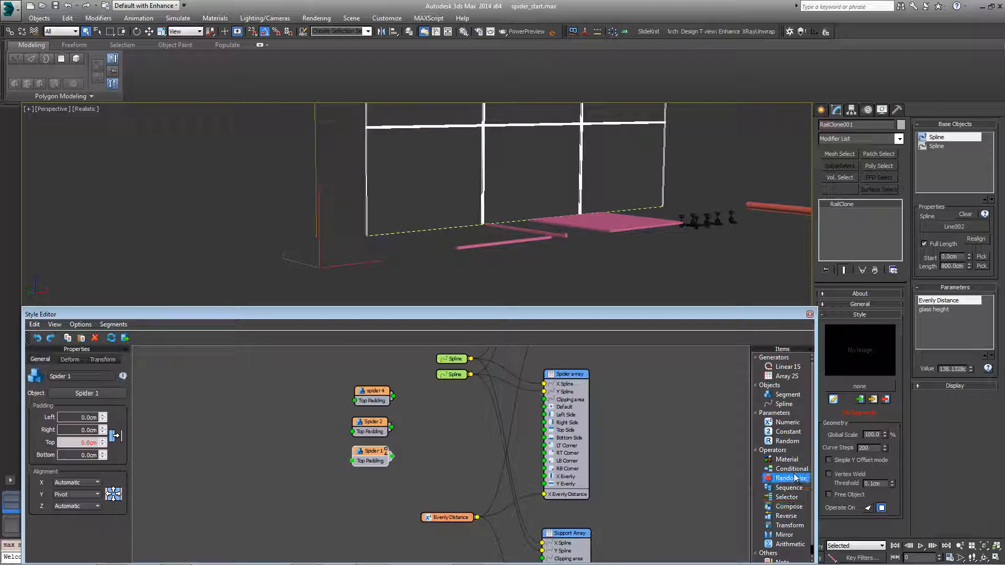
- Add a Conditional on Y Counter with Spider 1 on TRUE, feeding the Spider array
left_click(790, 468)
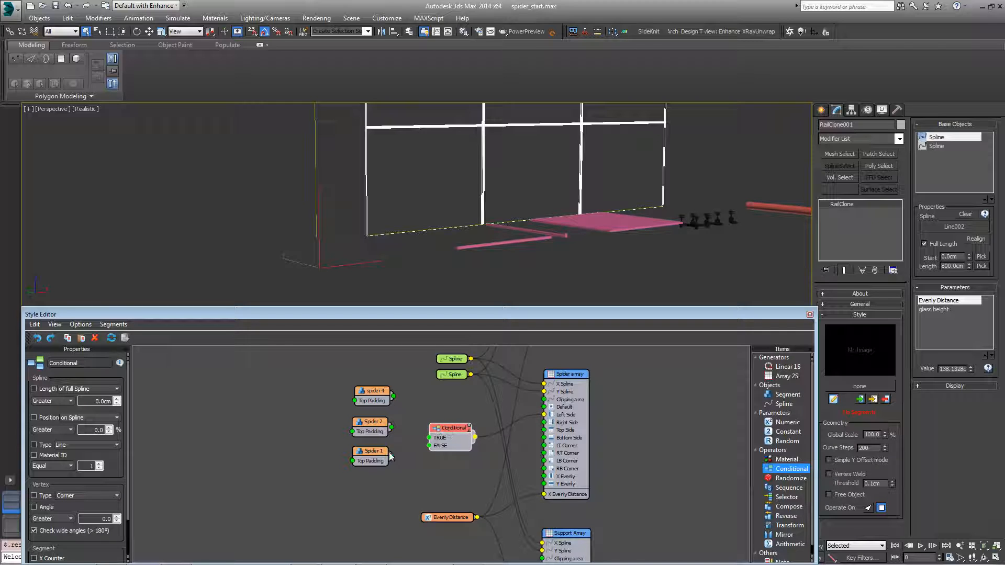
left_click(370, 450)
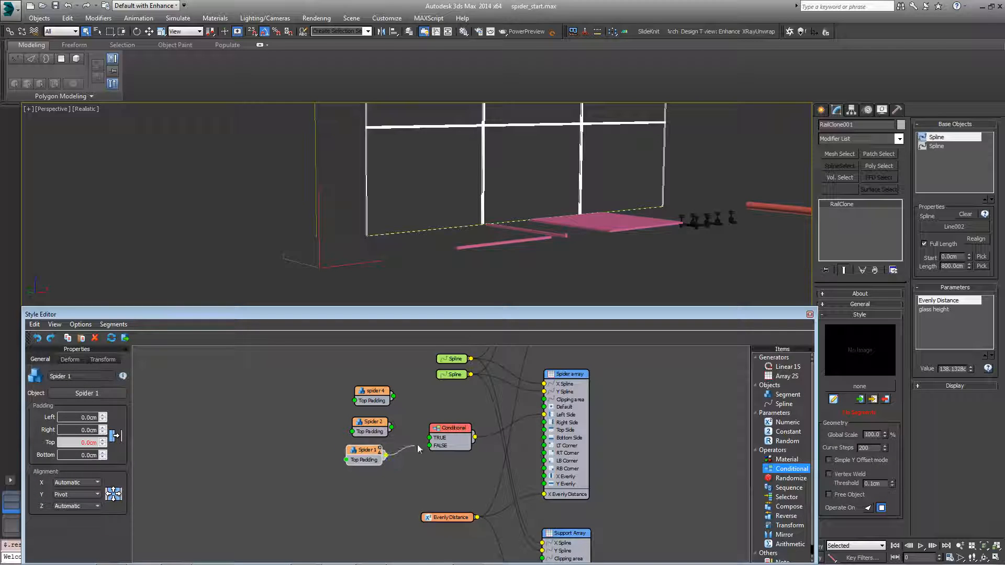
left_click(450, 428)
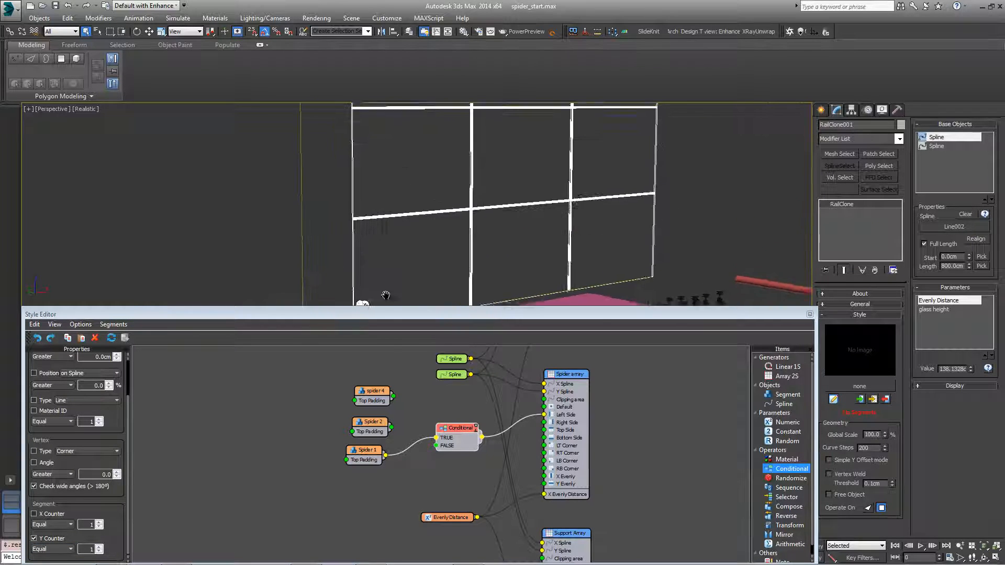
left_click(365, 421)
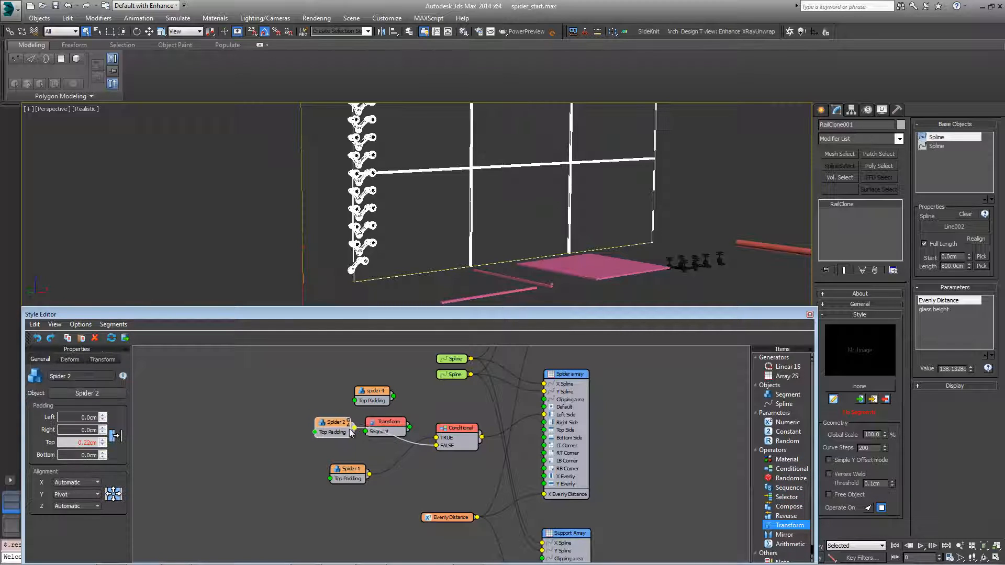
- Route Spider 2 through a Transform into the Conditional beside Spider 1
left_click_drag(333, 422, 320, 417)
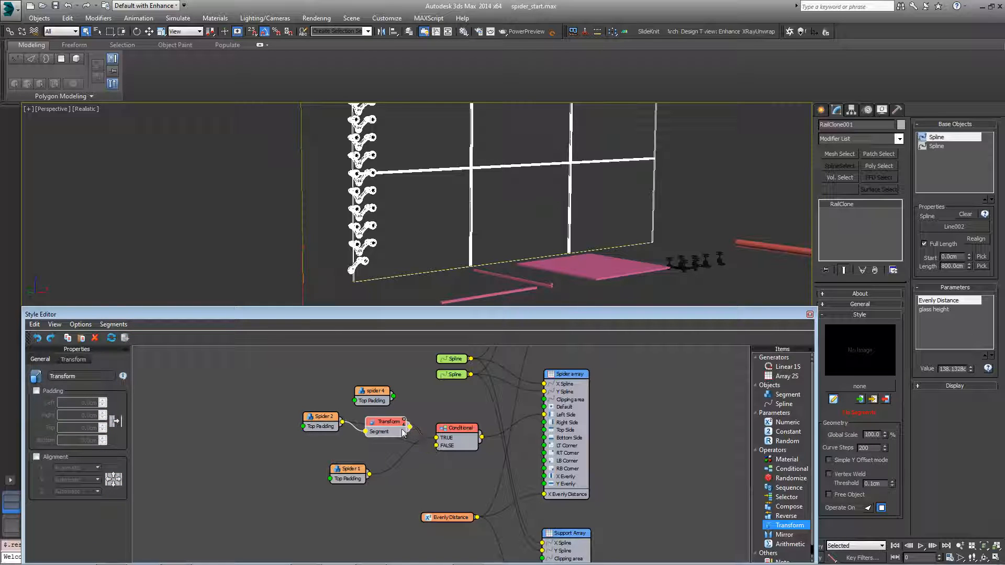
left_click(73, 359)
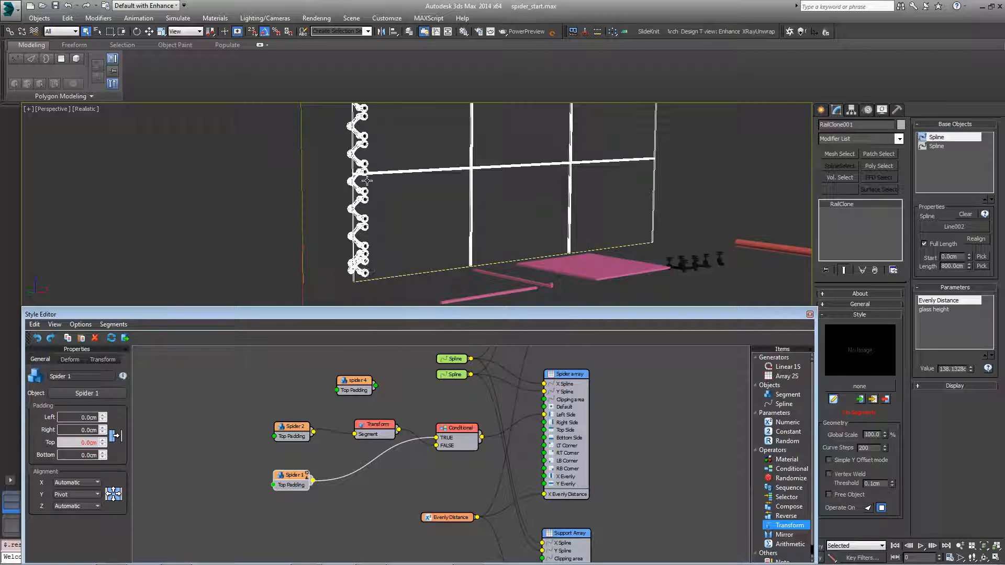
mouse_move(372, 299)
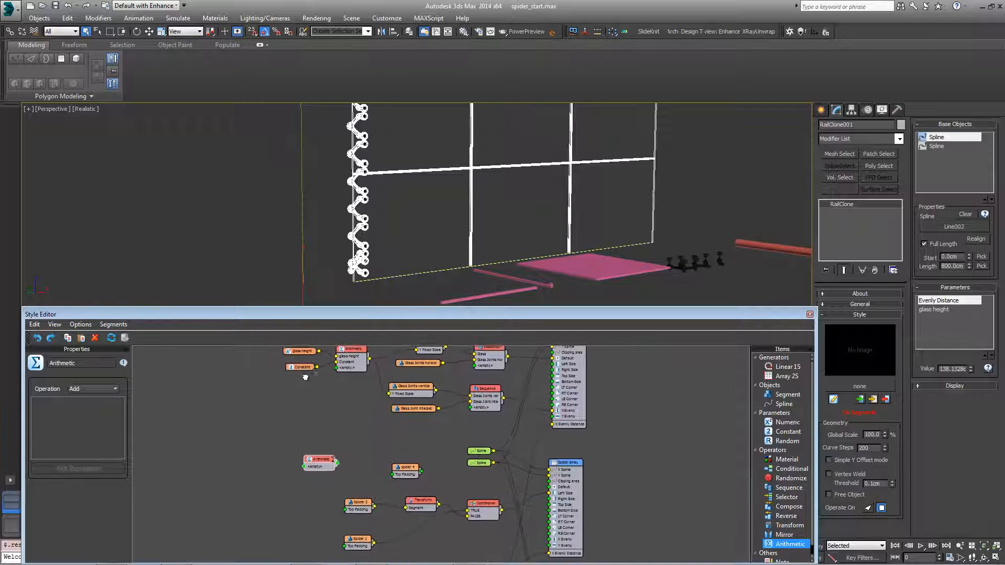
- Subtract a scene-unit Constant from glass height and drive Spider 1's Top Padding with it
left_click(297, 355)
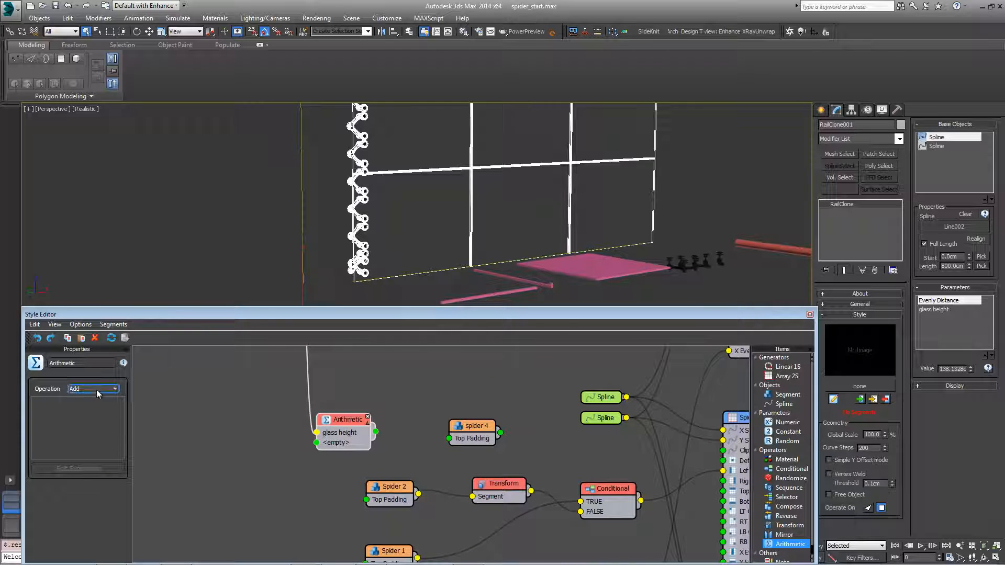
left_click(113, 388)
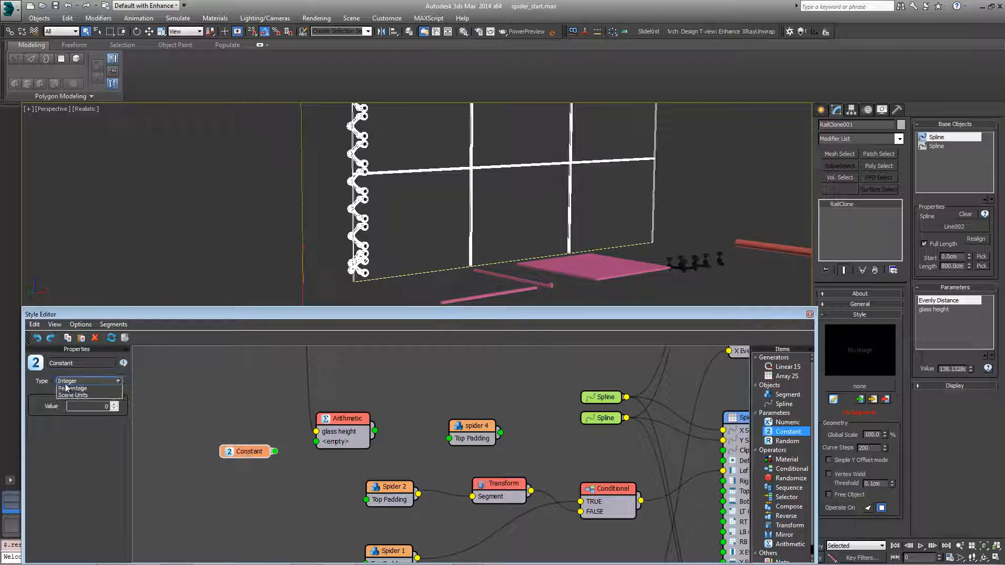
left_click(73, 396)
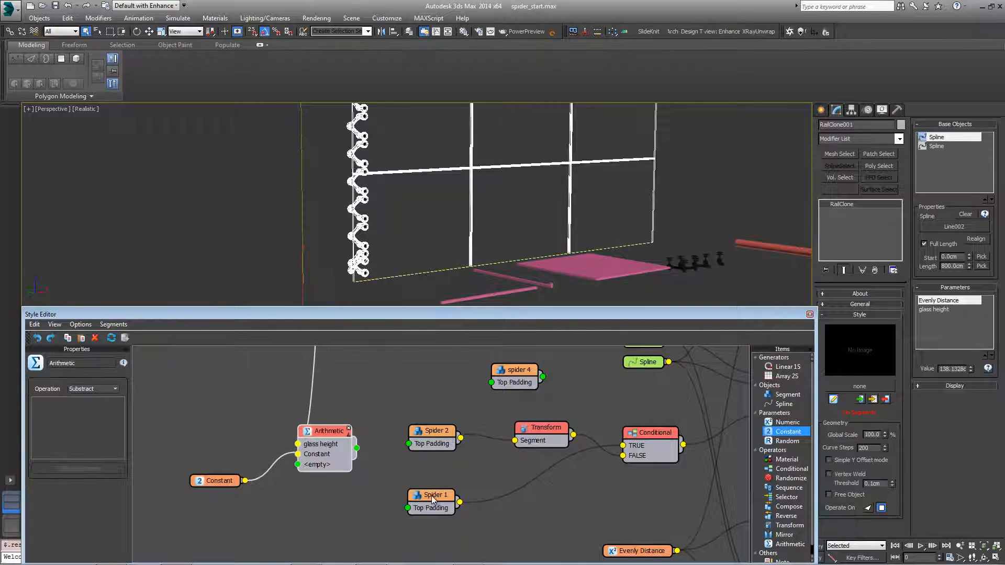
left_click(432, 495)
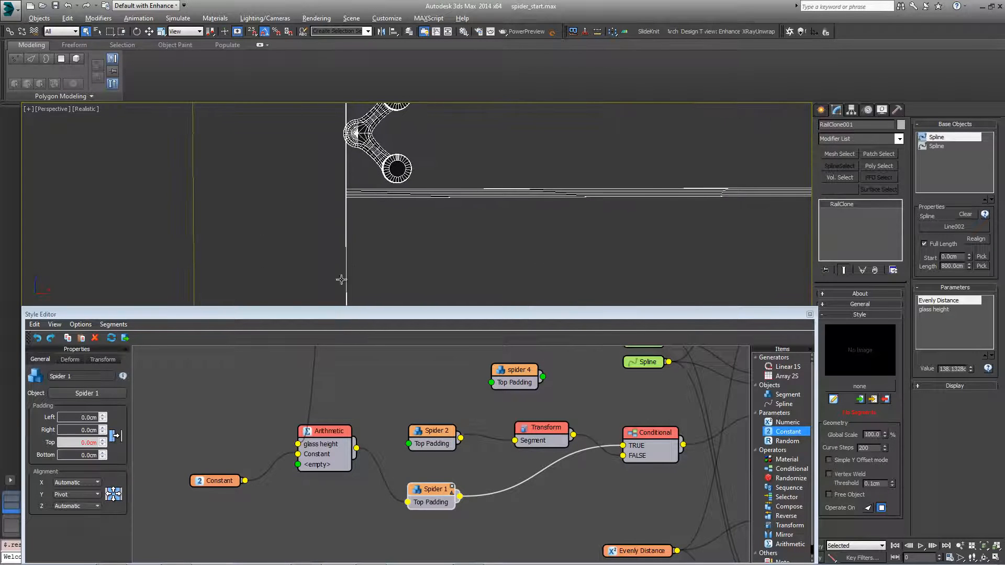
left_click(215, 480)
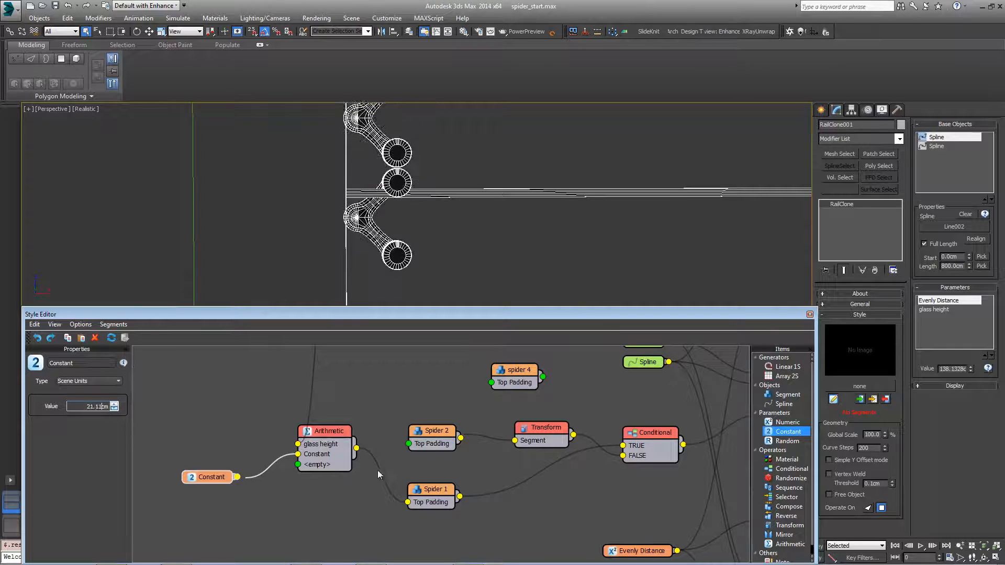
left_click(324, 432)
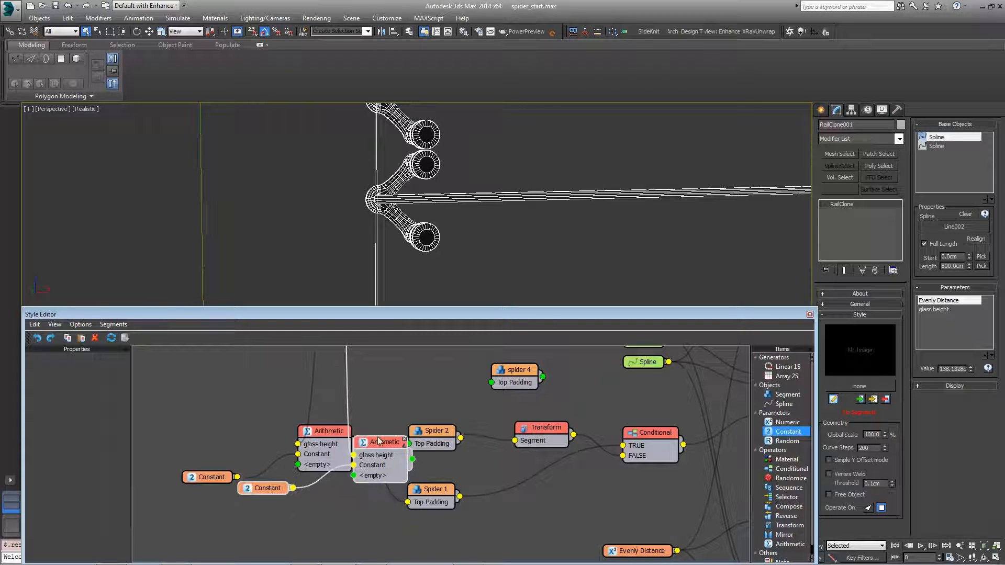
- Duplicate the Arithmetic node and raise its Constant to about 19.79cm to offset the corner spider
left_click_drag(381, 441, 331, 367)
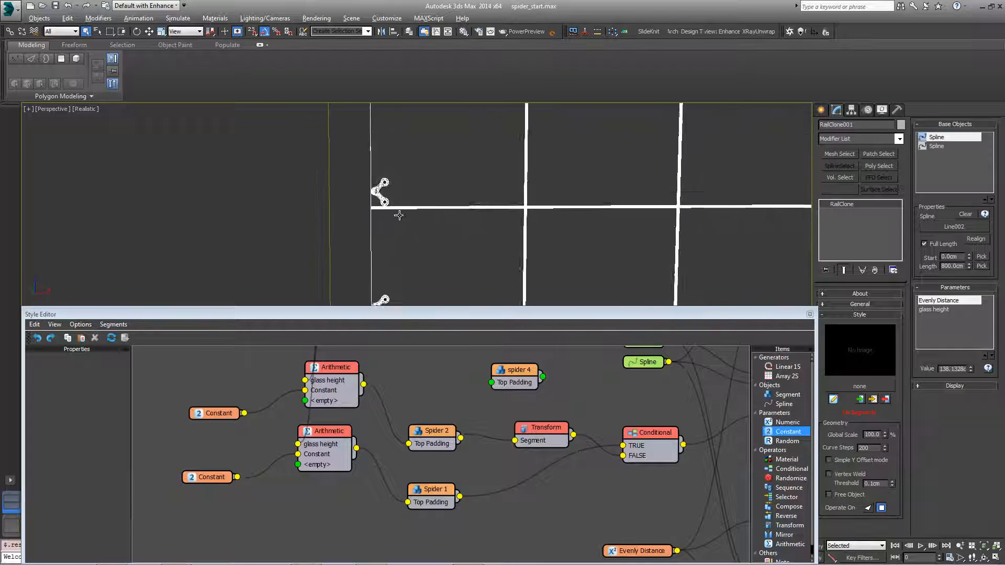
left_click(214, 414)
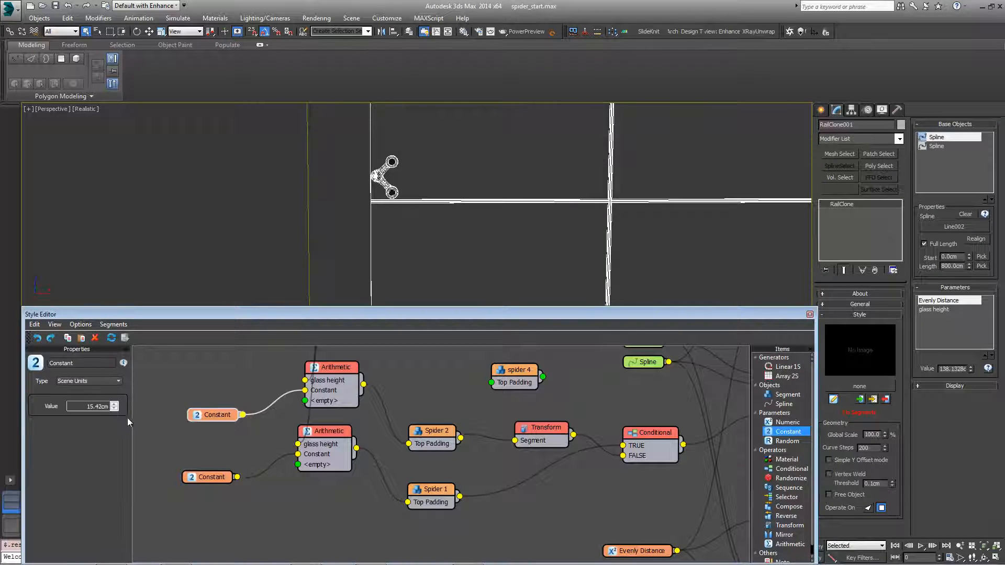
left_click(114, 408)
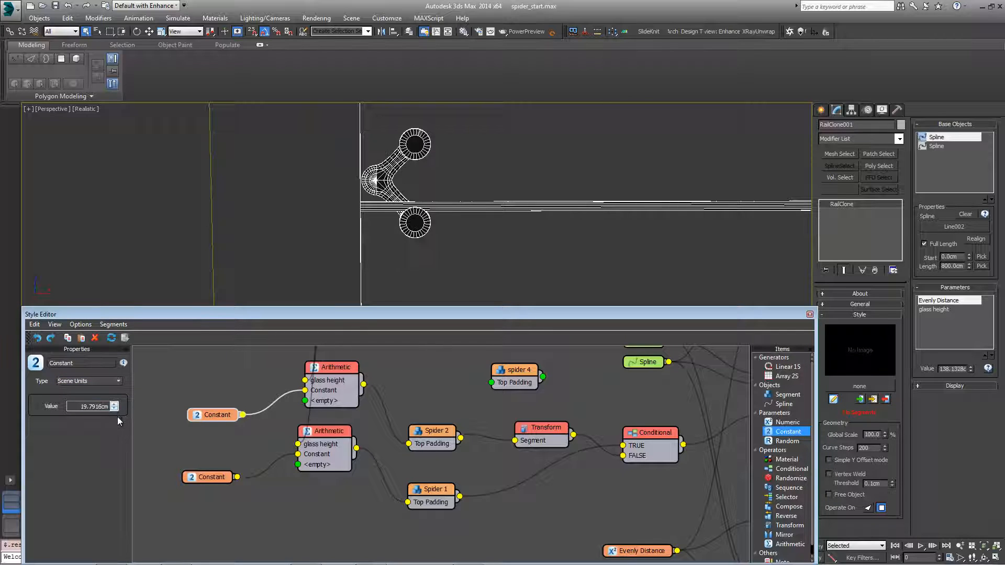
left_click_drag(115, 404, 115, 414)
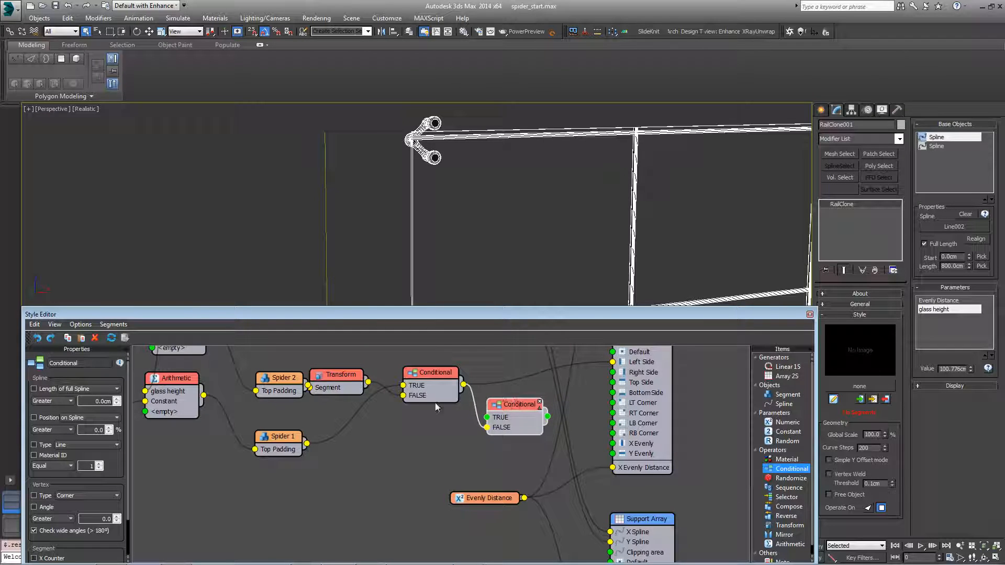
- Enable the Y Counter check in the second Conditional's properties so it tests the vertical segment counter
left_click(278, 435)
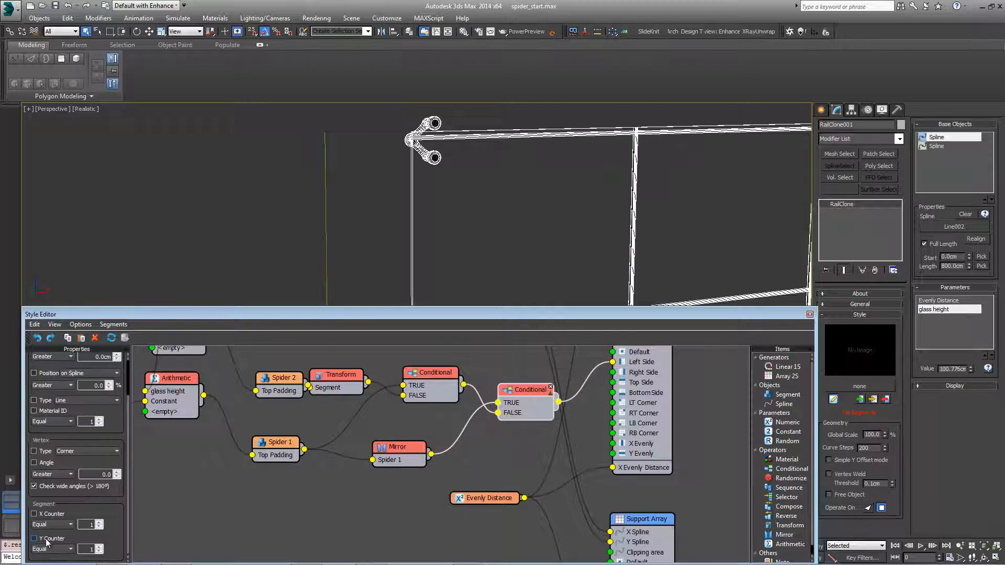
left_click(36, 538)
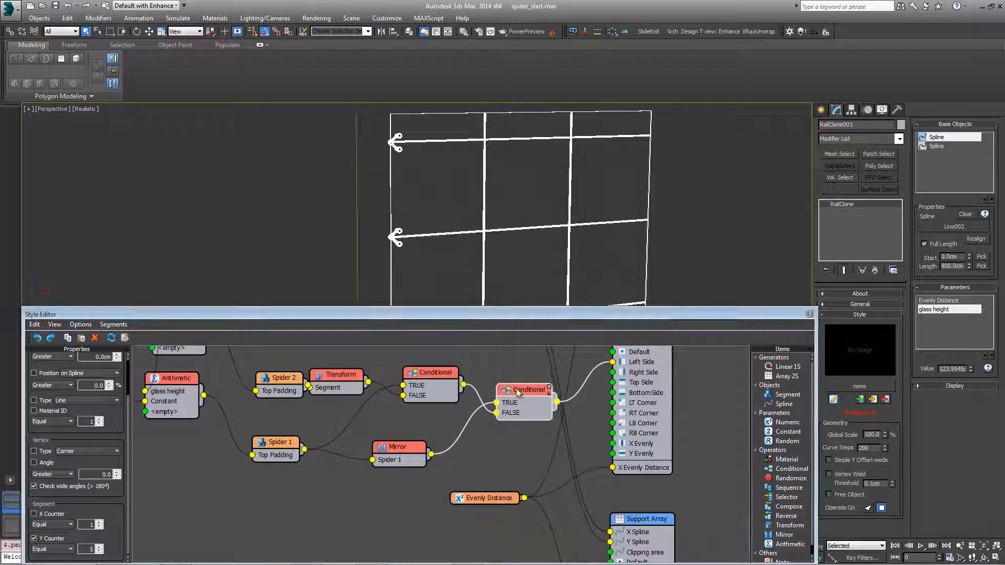
- Export the Conditional's Y Counter and set a new Arithmetic node to Expression mode for editing
right_click(523, 390)
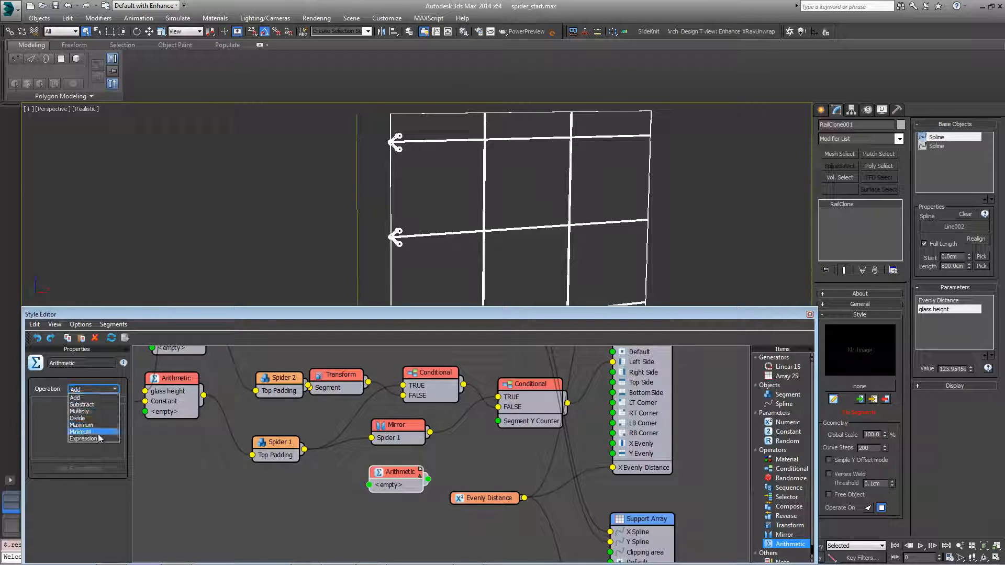
left_click(84, 438)
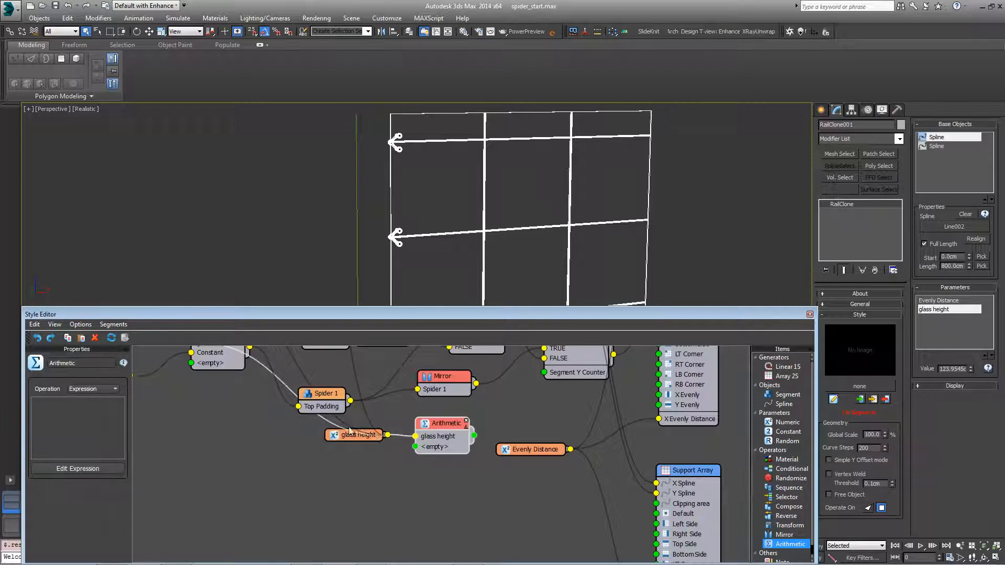
left_click(77, 469)
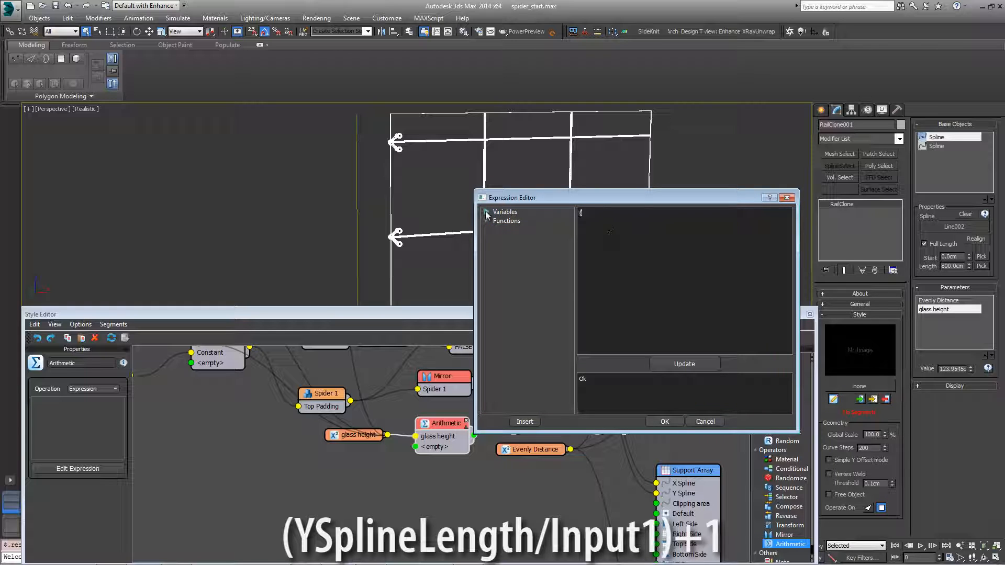
- Enter the expression YSplineLength/Input1+1 from glass height, validate it with Update and accept it
left_click(533, 265)
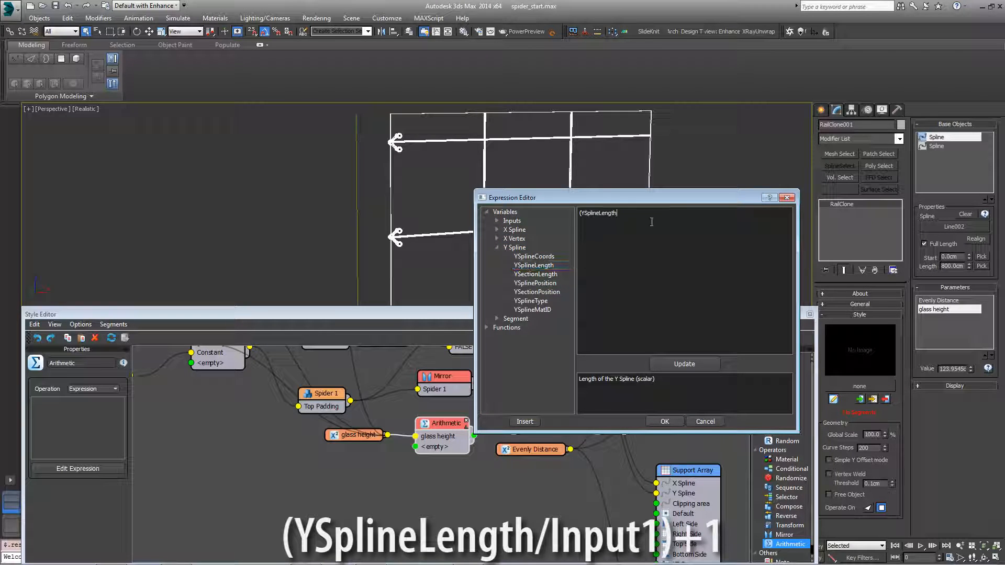
type("/")
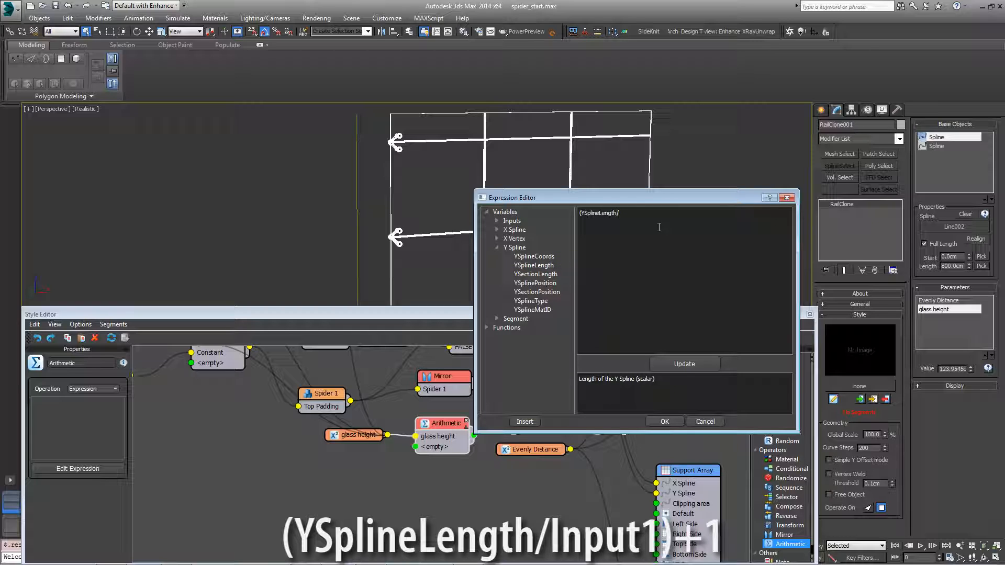
type("Input1")
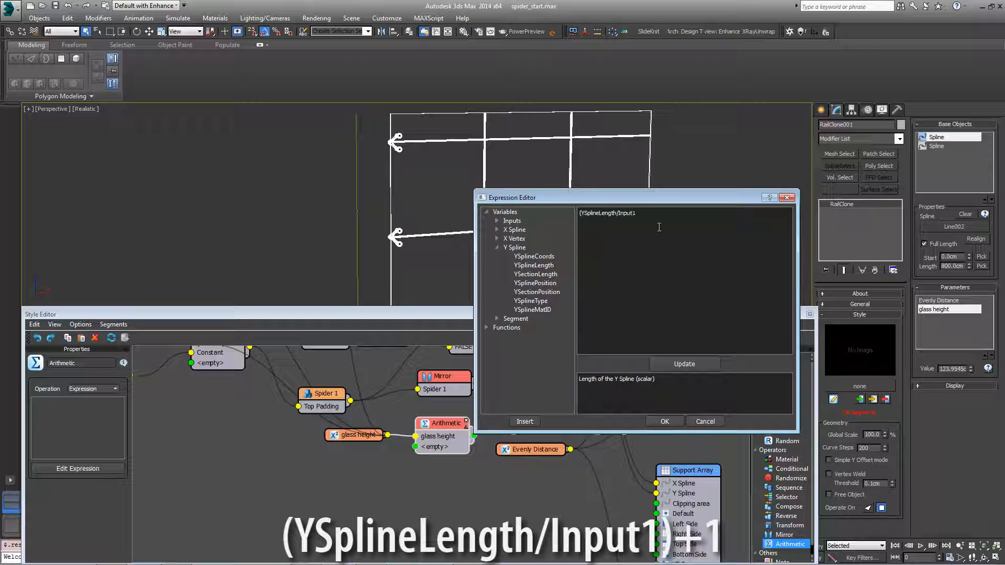
type("+1")
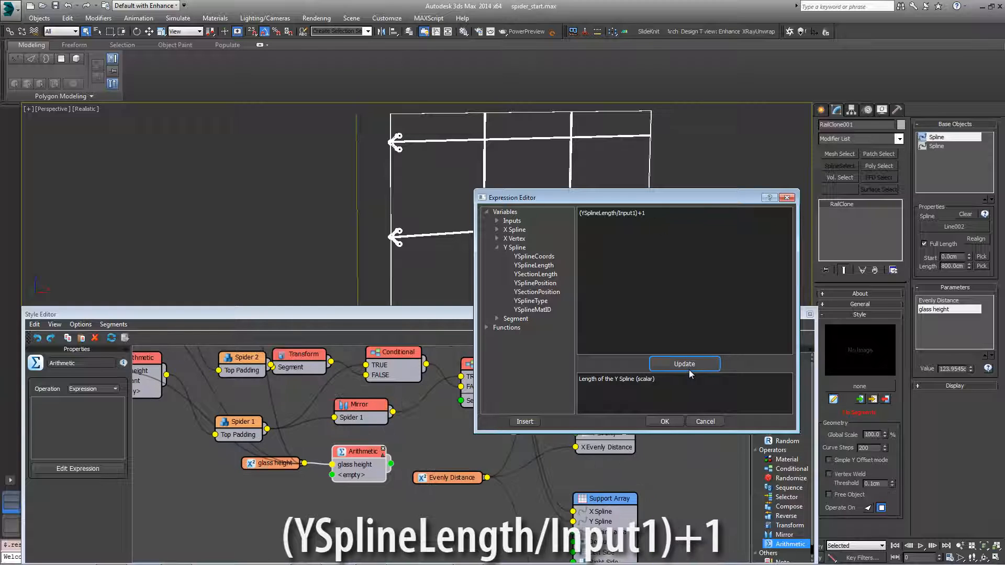
left_click(685, 364)
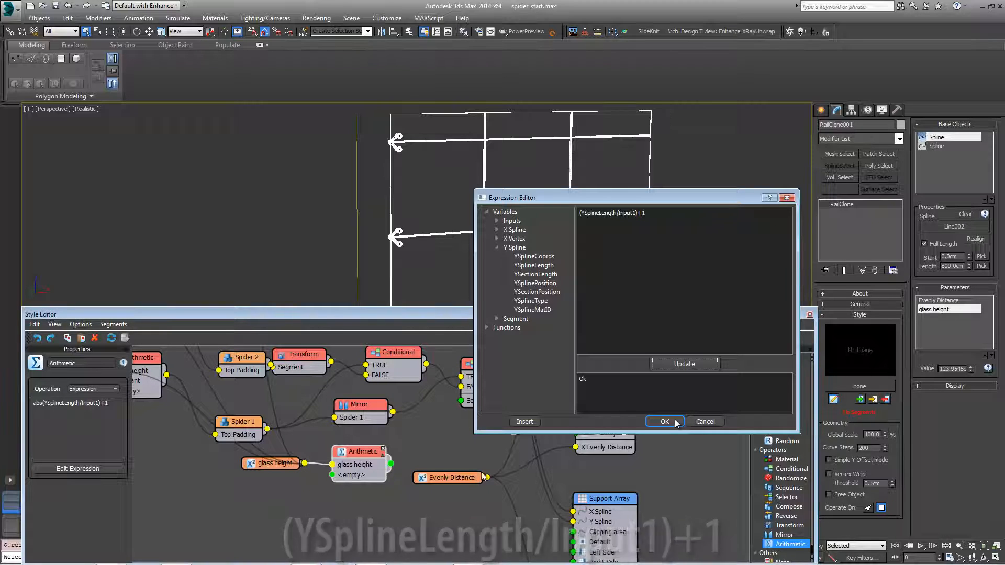
left_click(665, 421)
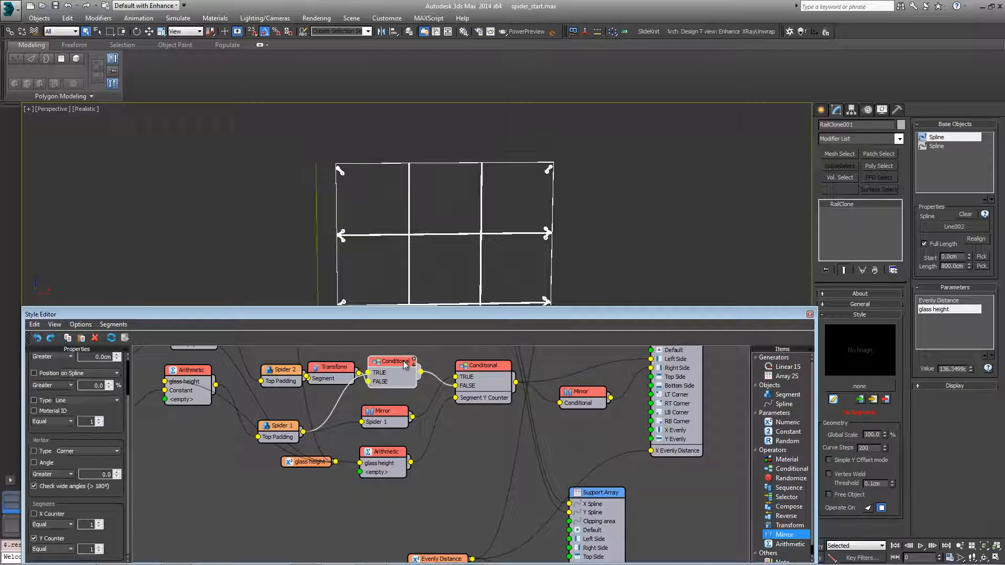
- Duplicate the two Conditional nodes and move the copies lower in the graph for the Spider 2 edges
left_click(482, 365)
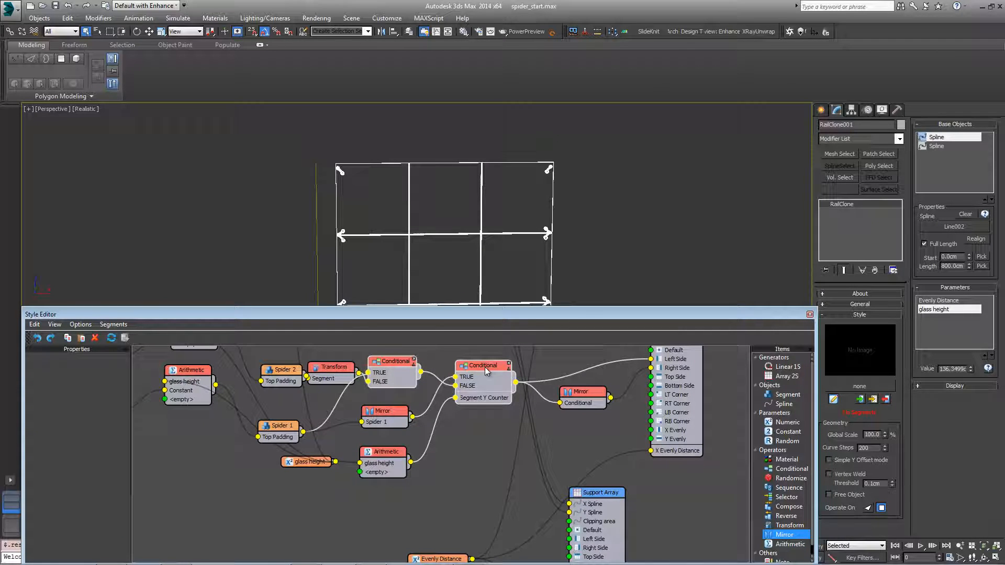
right_click(488, 370)
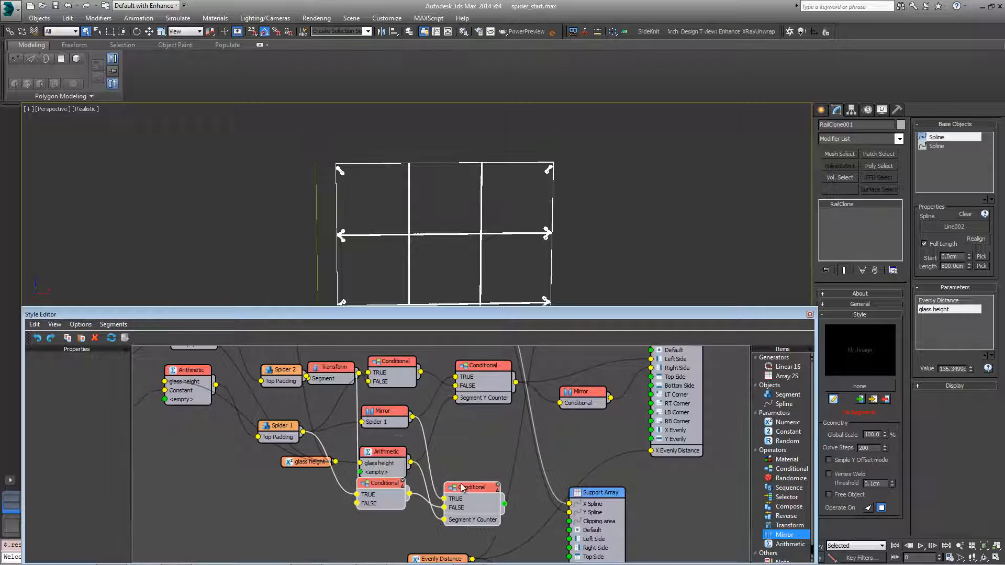
left_click(475, 487)
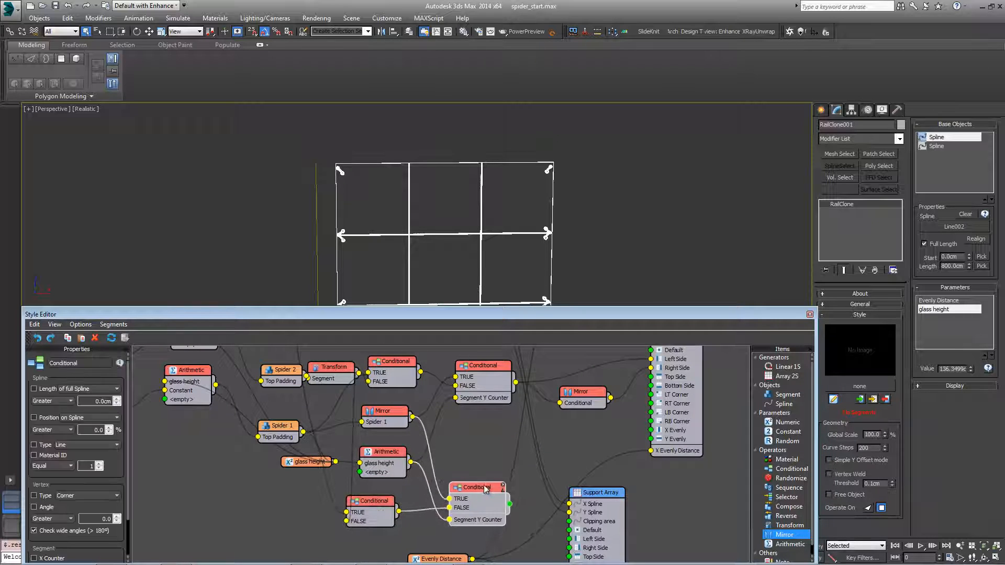
left_click_drag(474, 486, 493, 455)
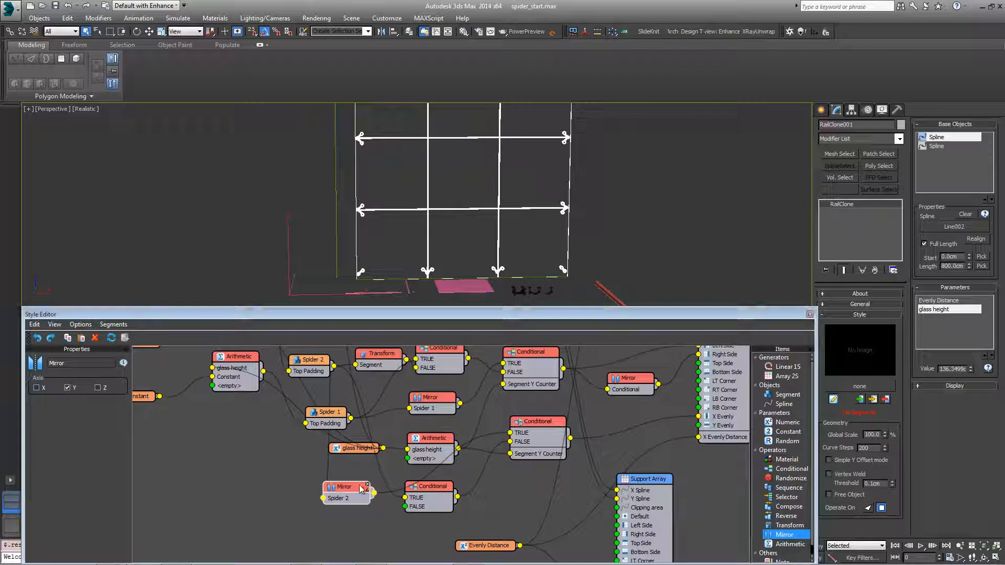
- Wire the Spider 4 segment into the X Evenly/Y Evenly inputs to fill interior joint crossings
left_click(439, 485)
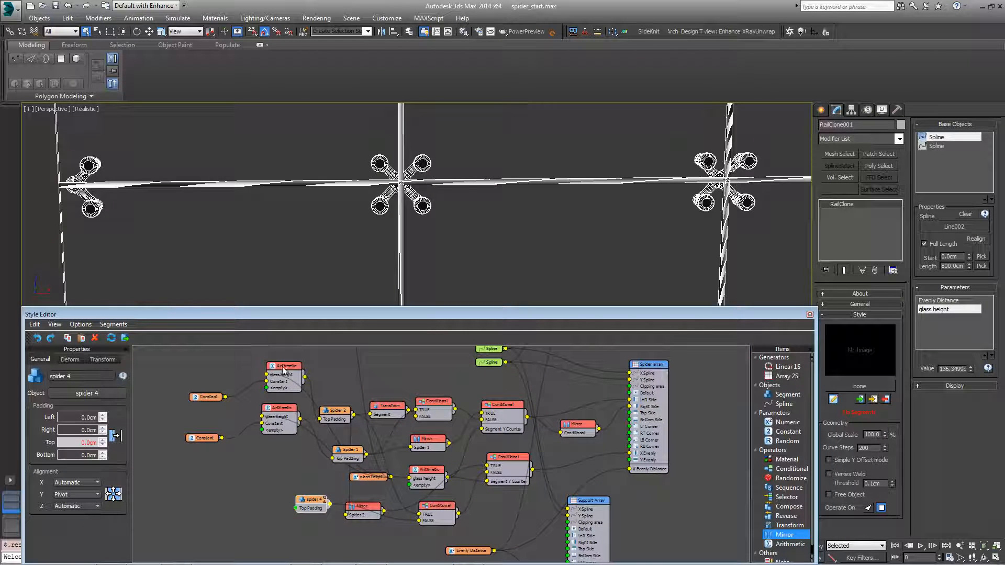
left_click(274, 366)
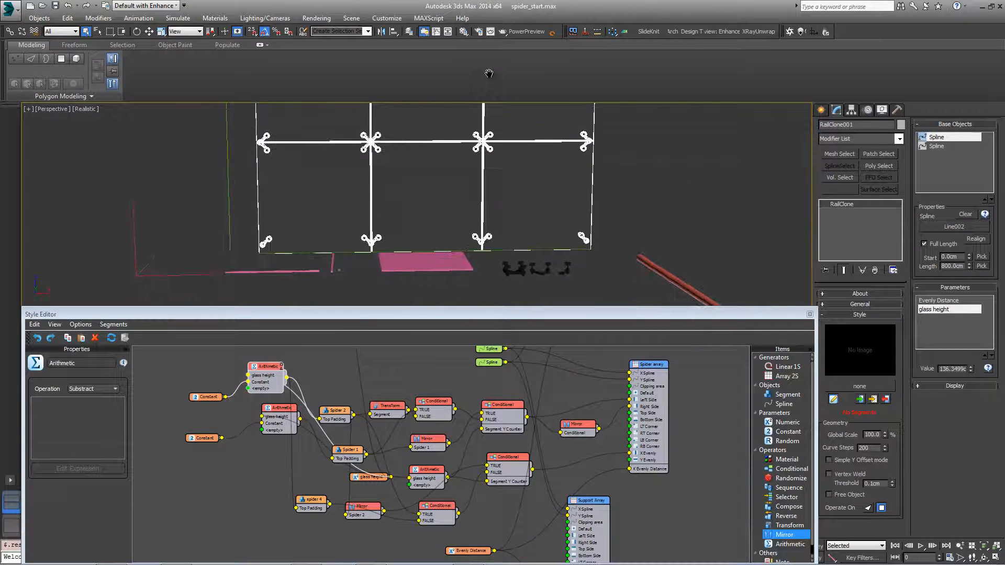
left_click_drag(489, 74, 521, 286)
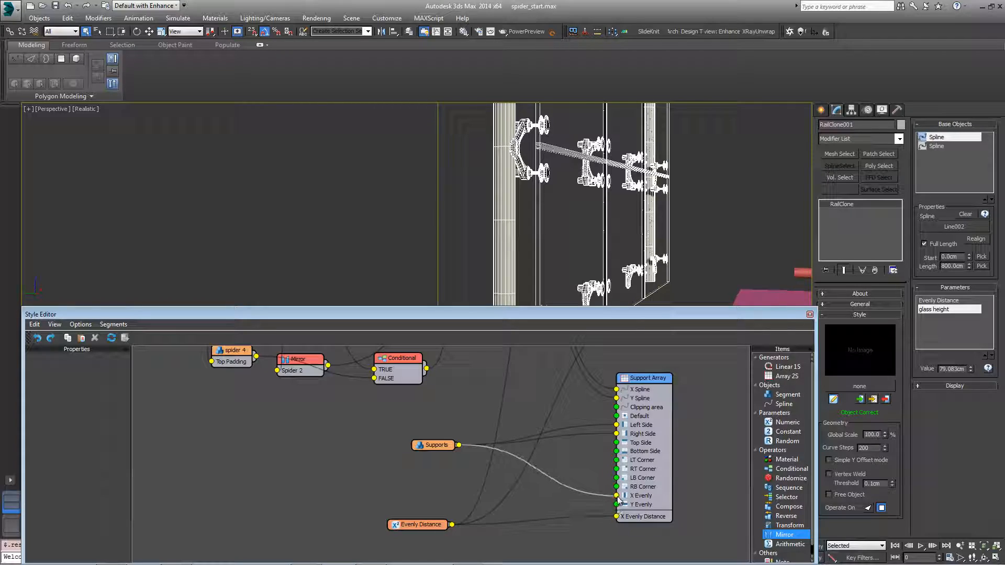
- Inspect the Supports segment feeding the Support Array's Default, side and X Evenly inputs
left_click(428, 447)
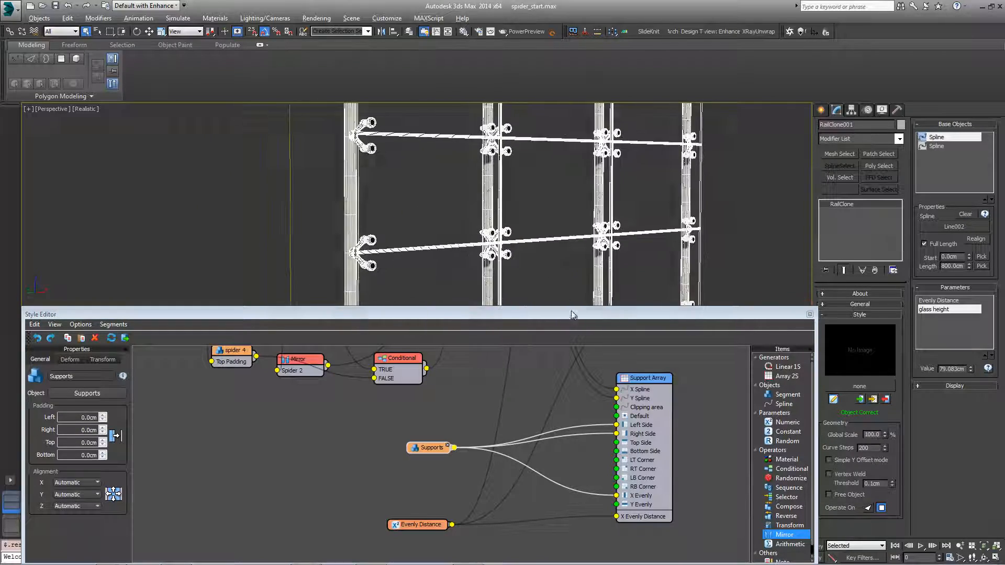